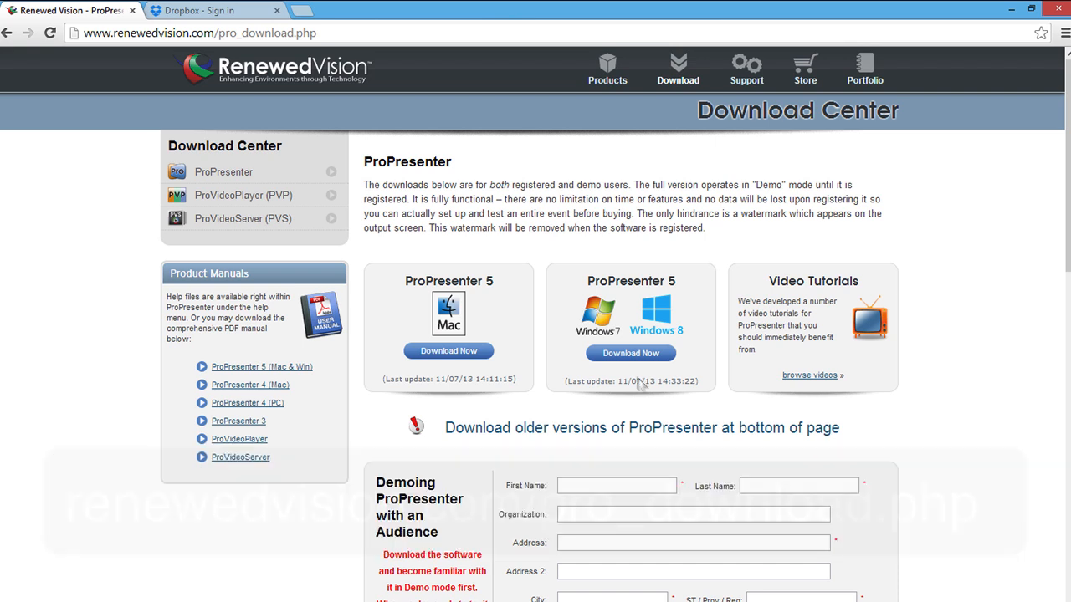
# - Download the Windows ProPresenter 5 installer from the Renewed Vision download center
pyautogui.click(631, 351)
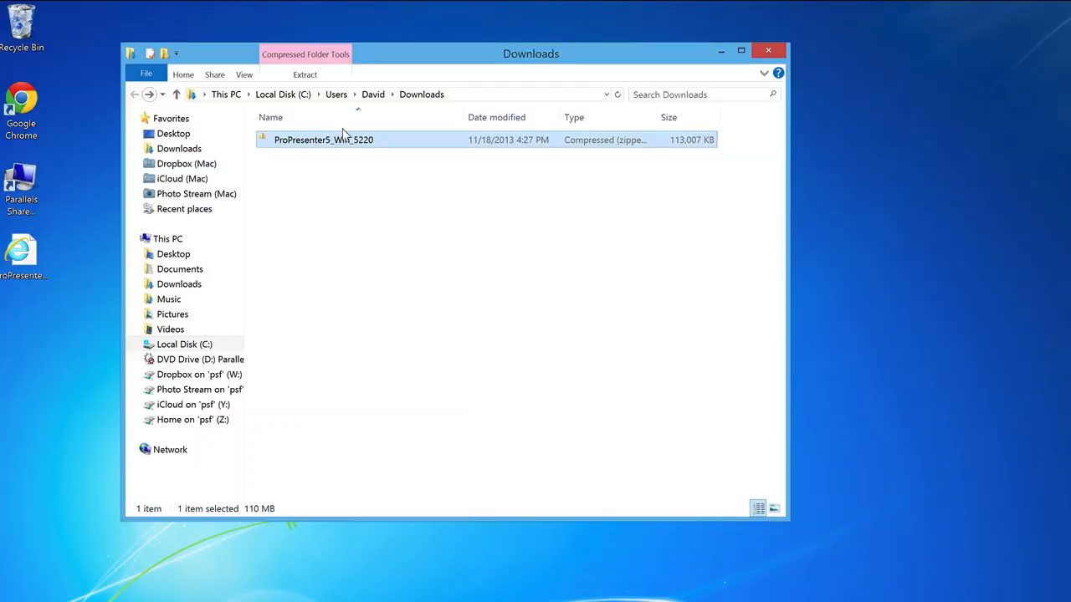
# - Run the ProPresenter 5 installer from the downloaded zip and begin installing its required components
pyautogui.doubleClick(325, 141)
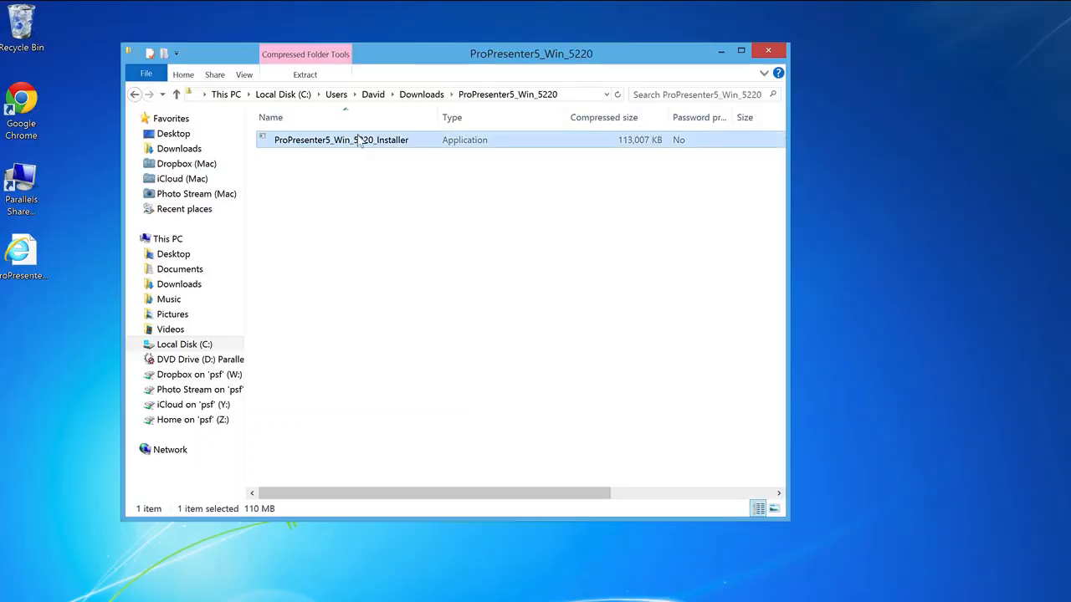
pyautogui.doubleClick(341, 141)
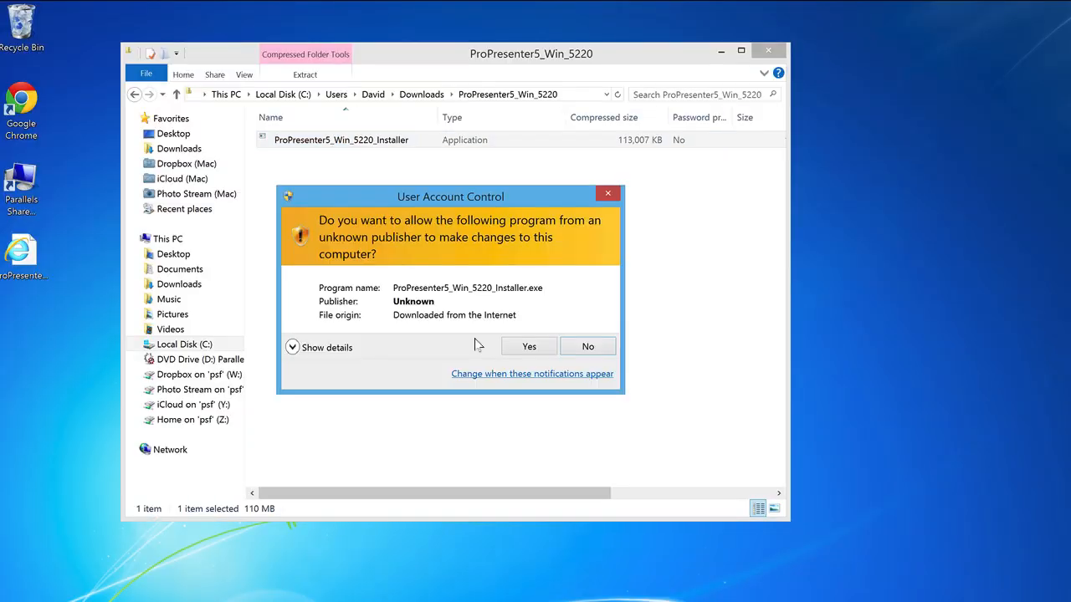
pyautogui.click(528, 346)
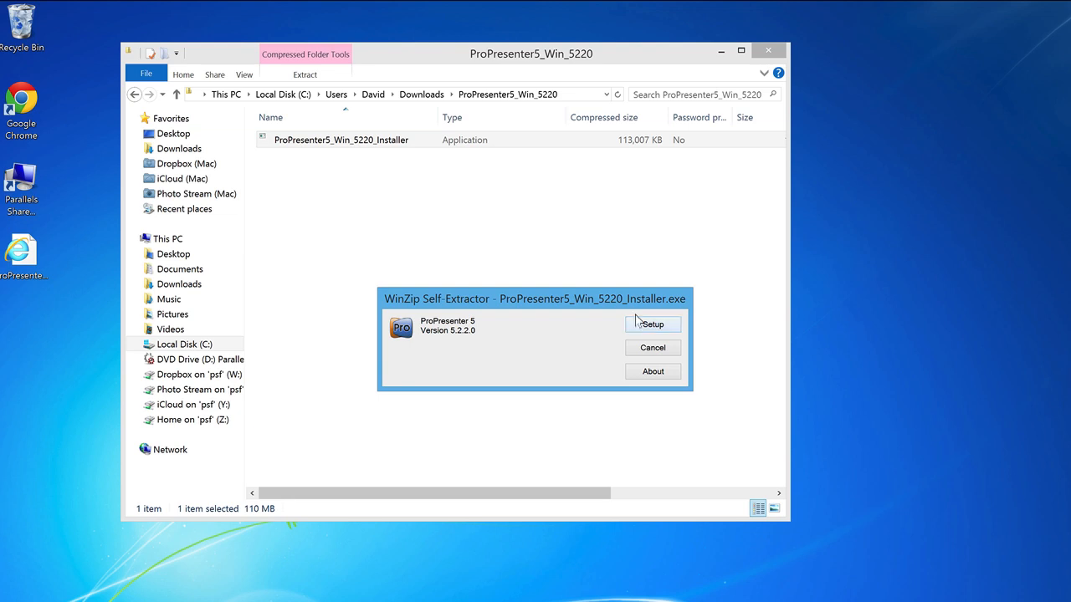
pyautogui.click(652, 324)
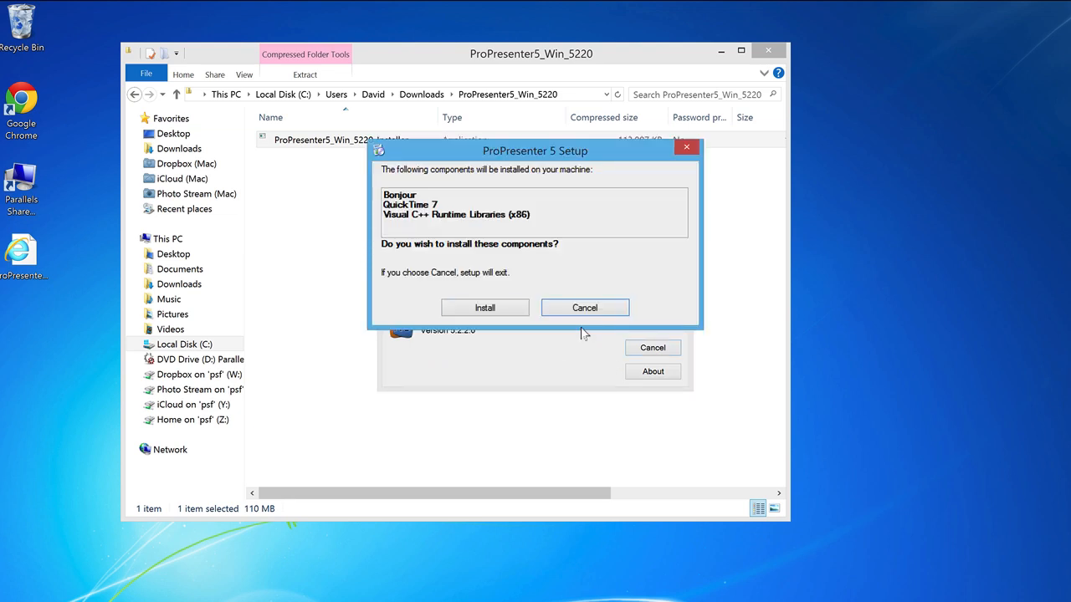
pyautogui.click(485, 308)
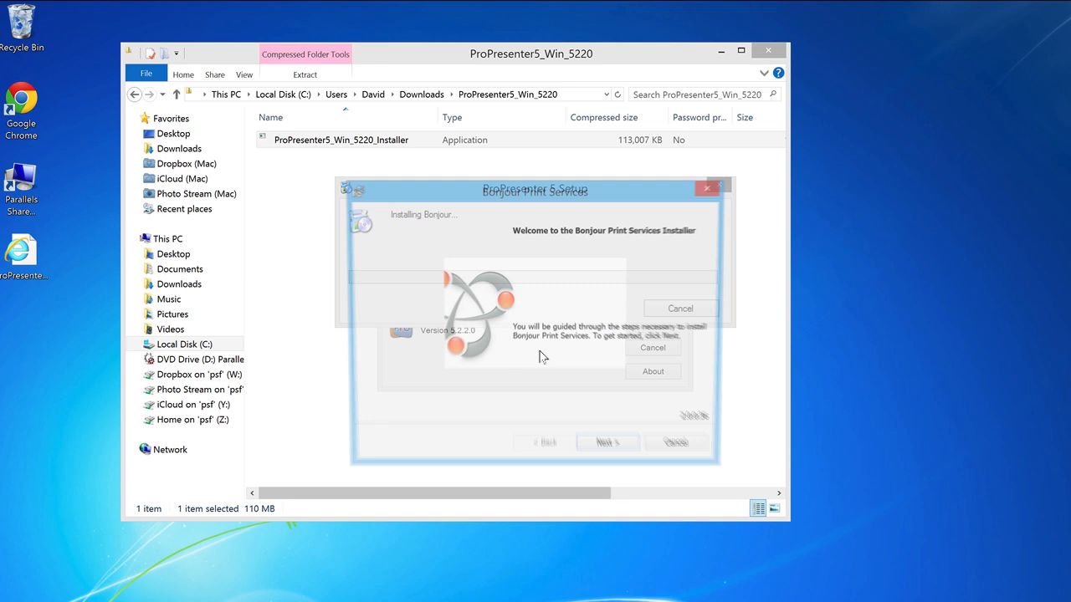
# - Install Bonjour Print Services and QuickTime with their default options and folders
pyautogui.click(608, 442)
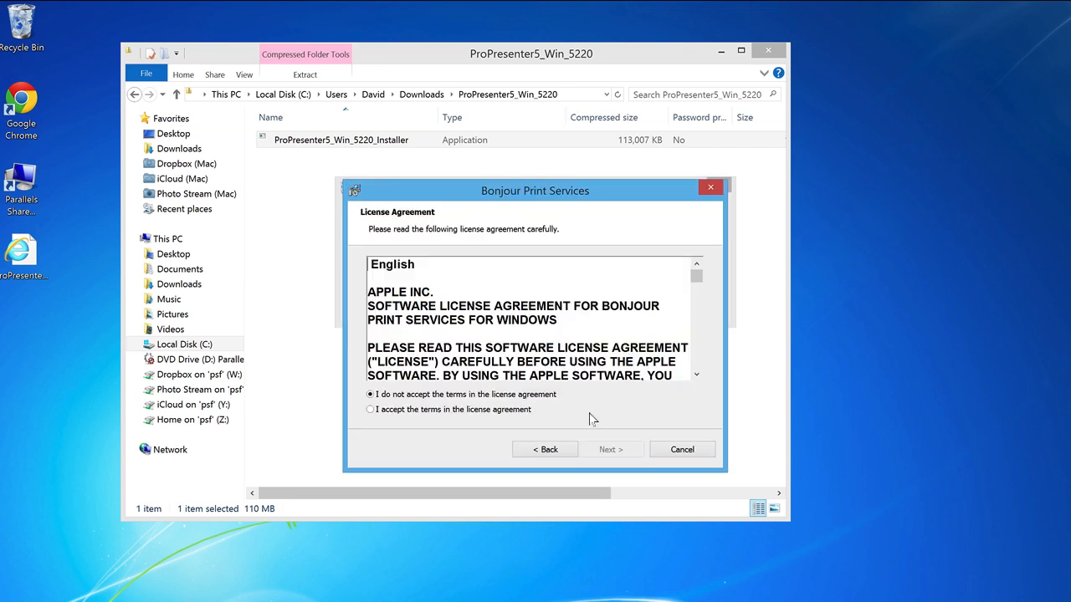
pyautogui.moveTo(492, 408)
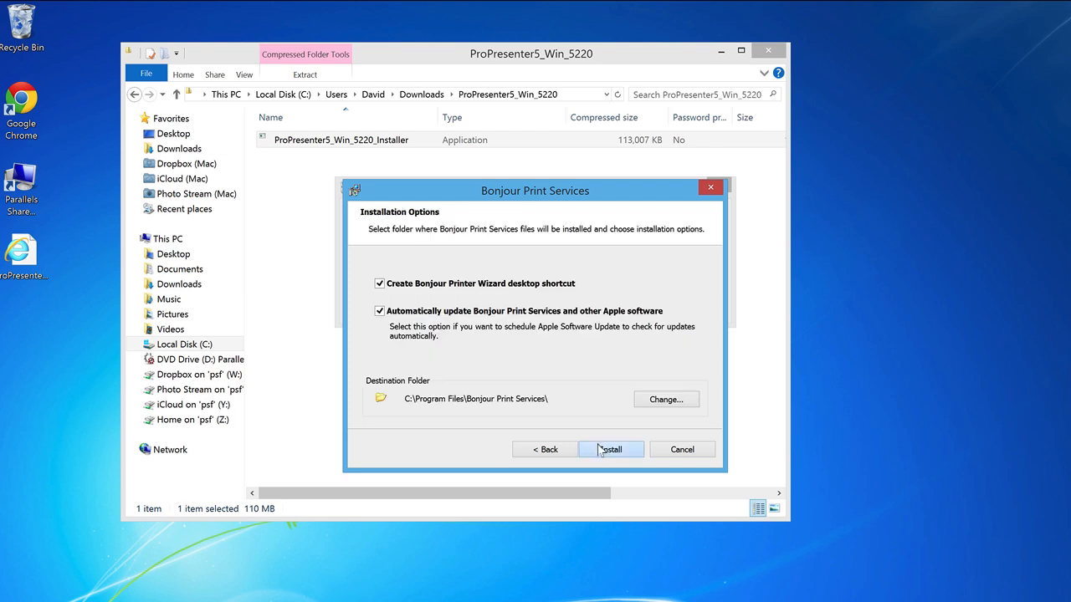
pyautogui.click(611, 449)
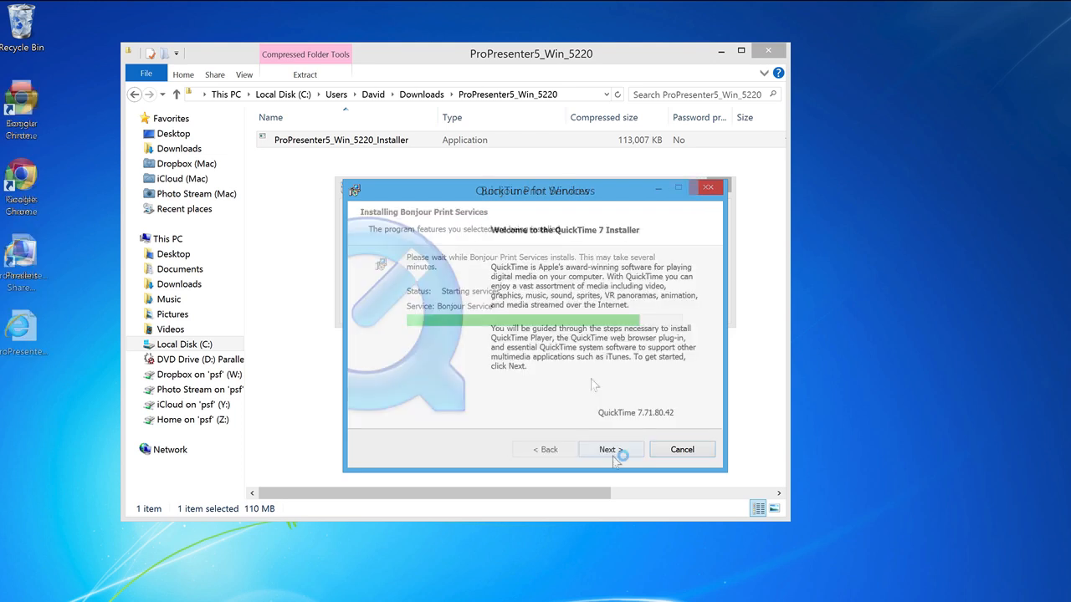
pyautogui.click(606, 448)
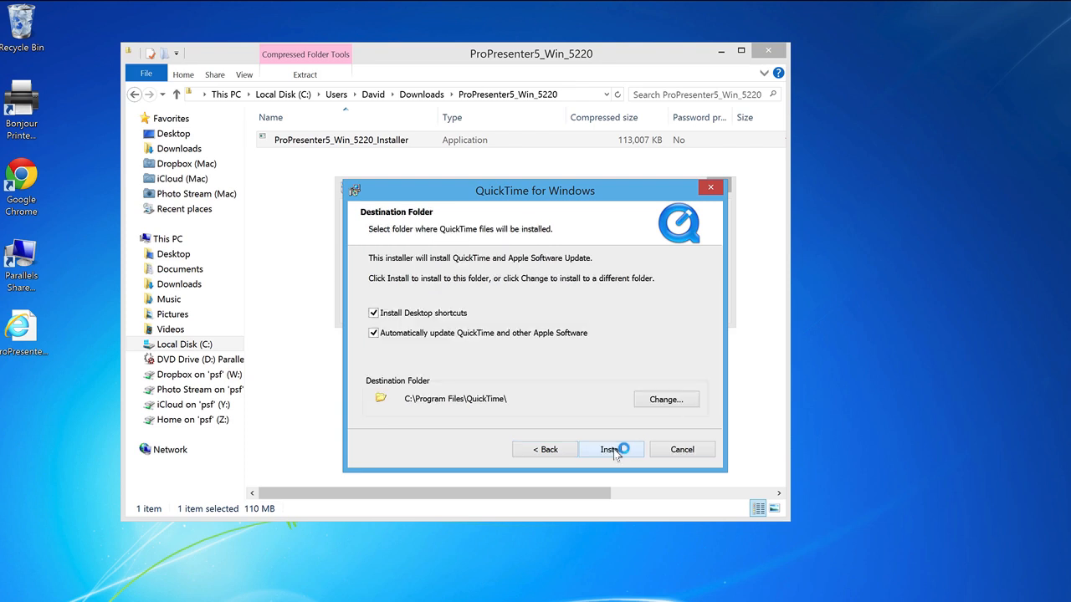
pyautogui.click(608, 449)
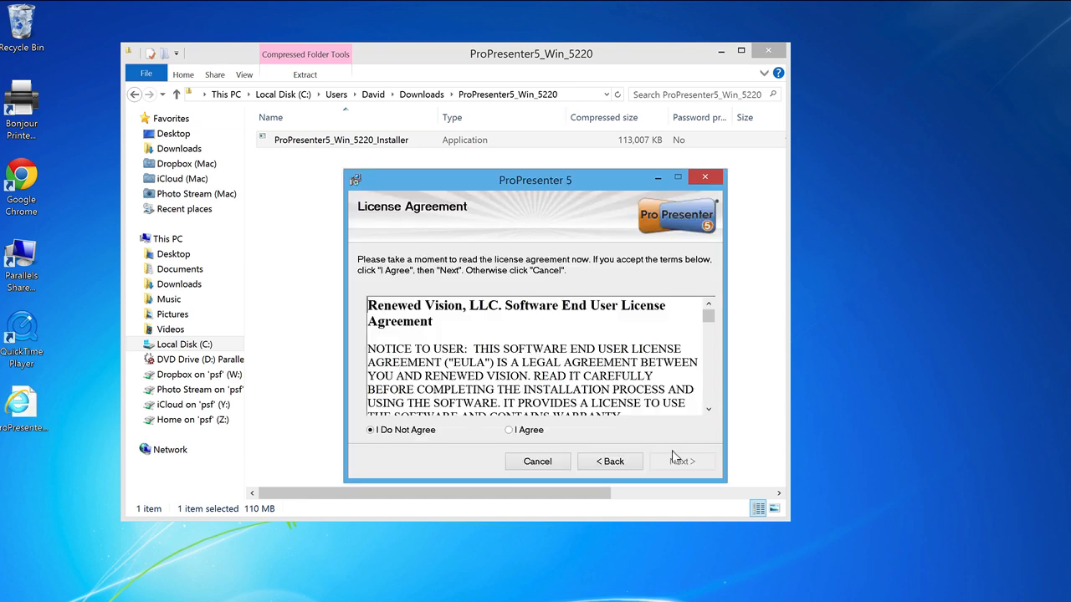
# - Accept the license and install ProPresenter 5 into C:\Program Files\Renewed Vision\ProPresenter 5\
pyautogui.click(509, 430)
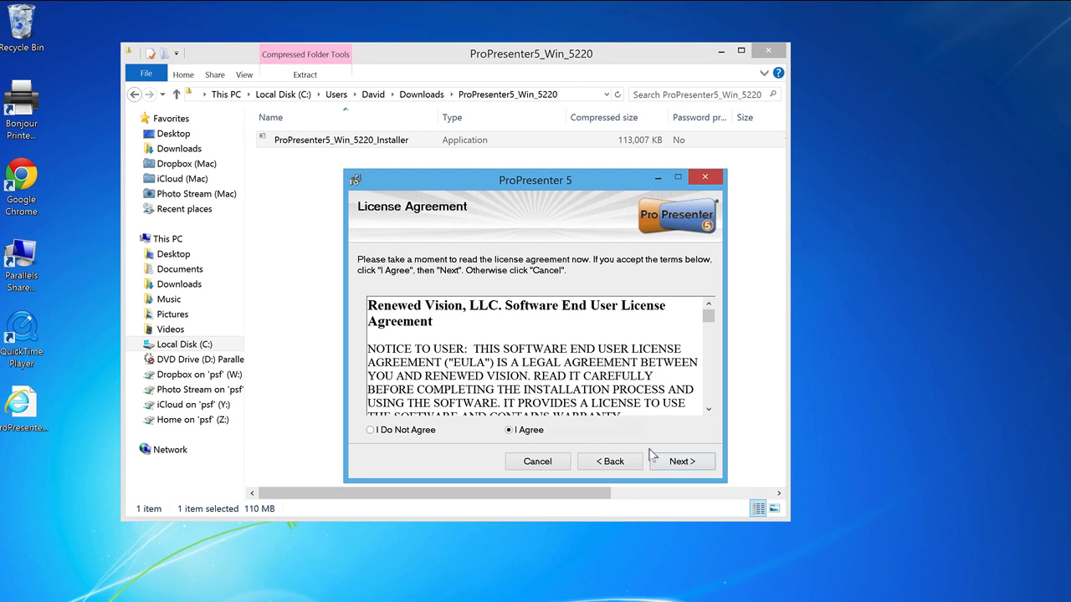
pyautogui.click(681, 461)
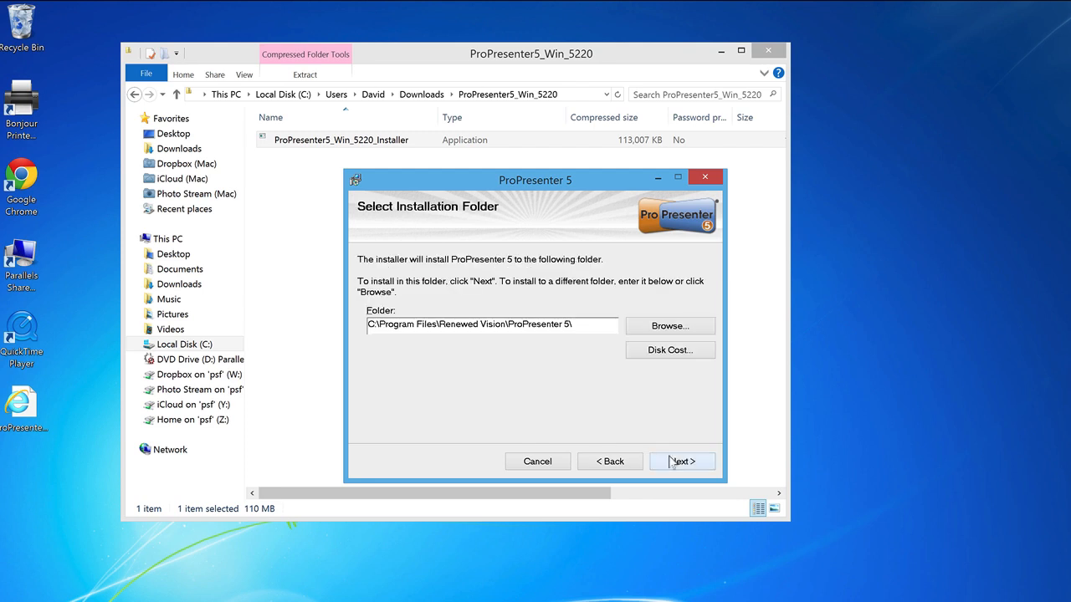
pyautogui.click(682, 462)
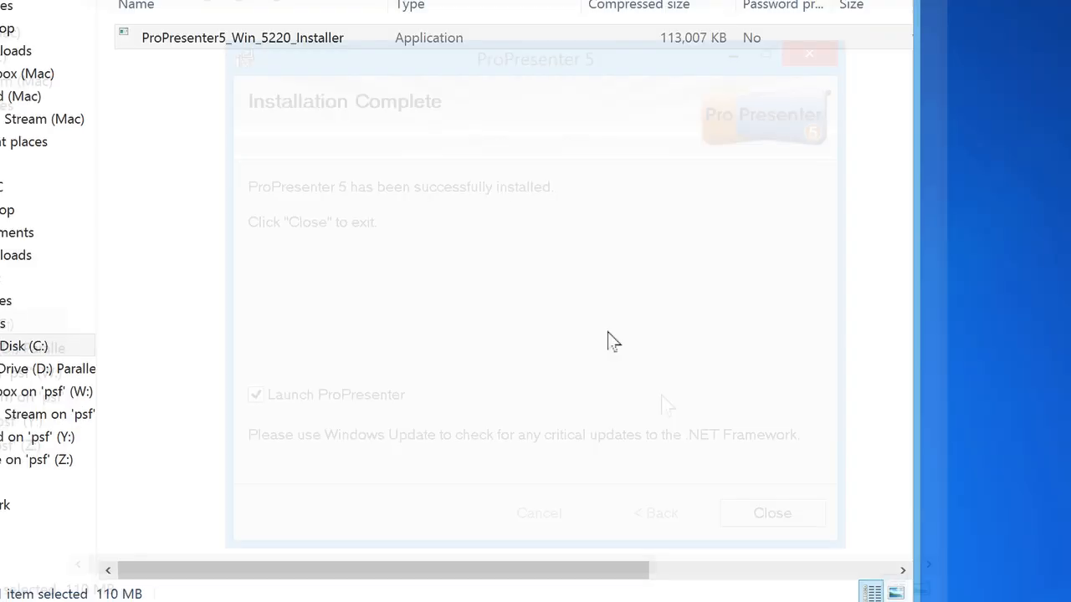
# - Launch ProPresenter in demo mode, share the media folder for all users and allow firewall access
pyautogui.click(769, 512)
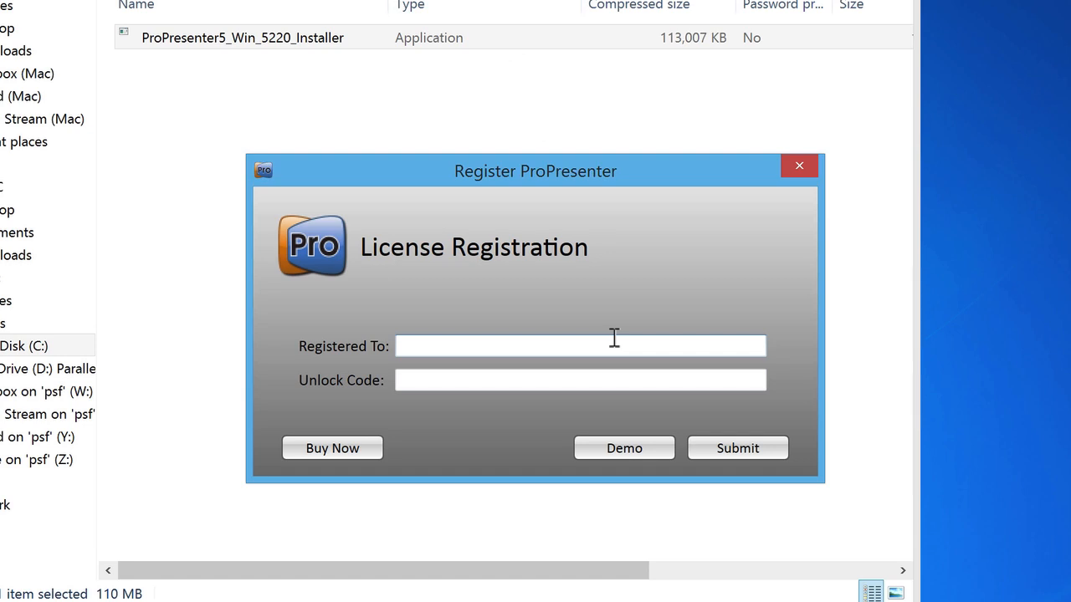
pyautogui.moveTo(678, 302)
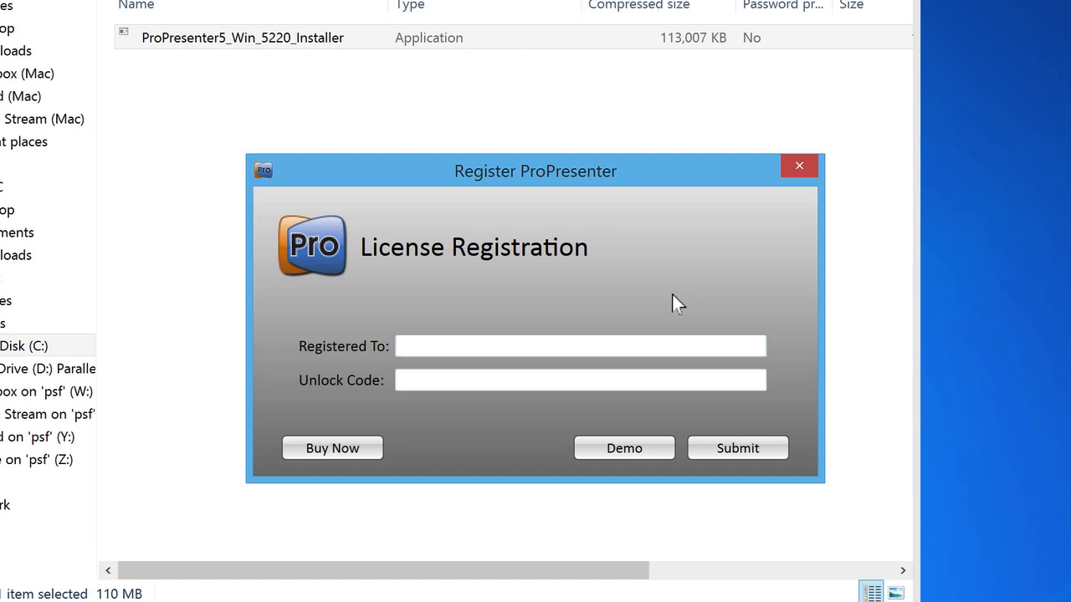
pyautogui.moveTo(624, 448)
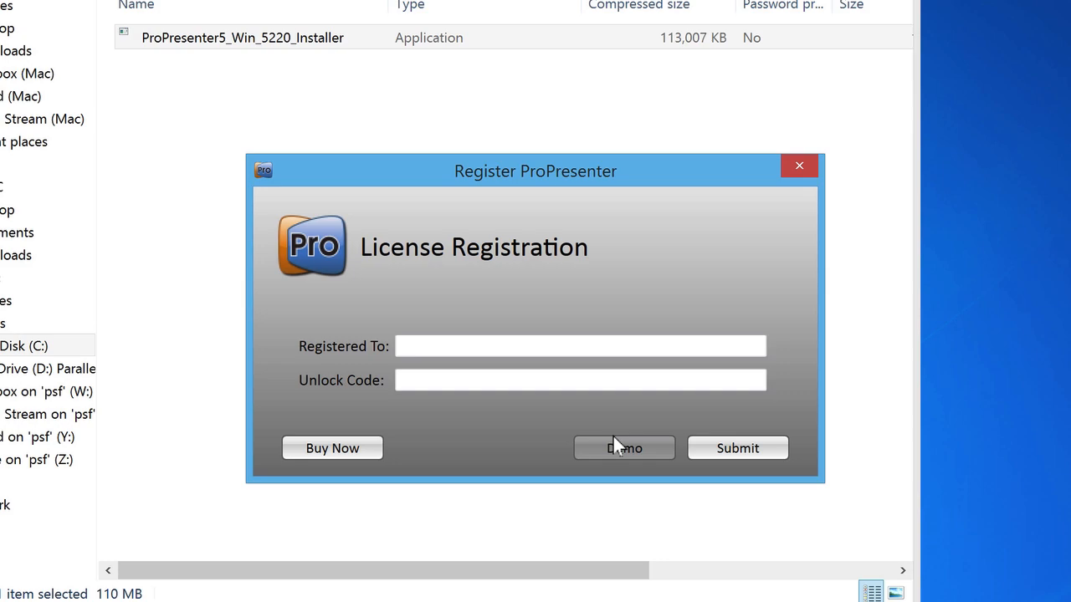
pyautogui.click(623, 448)
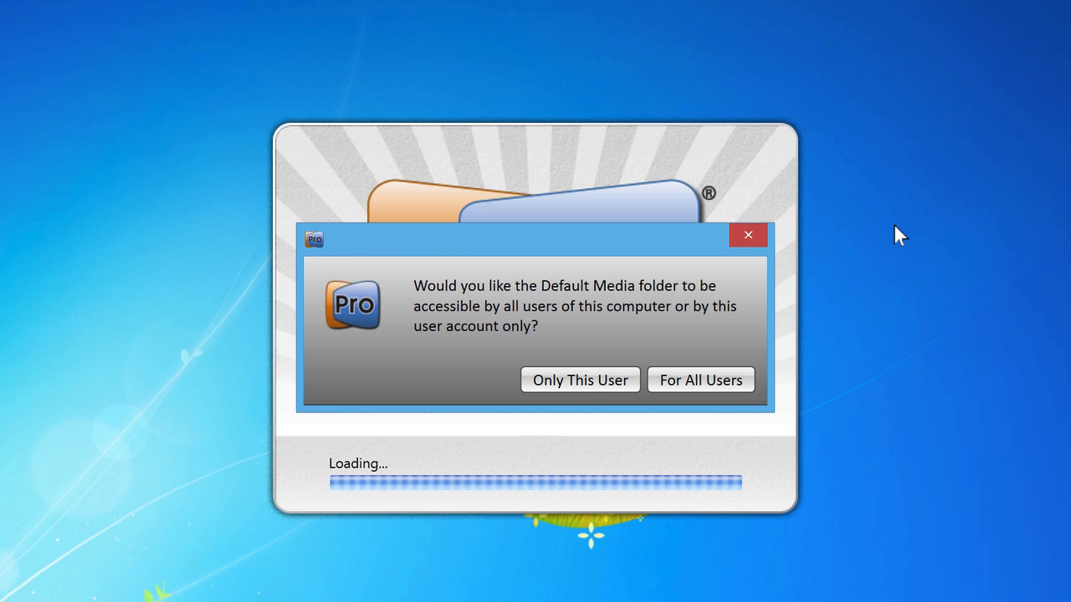
pyautogui.moveTo(869, 252)
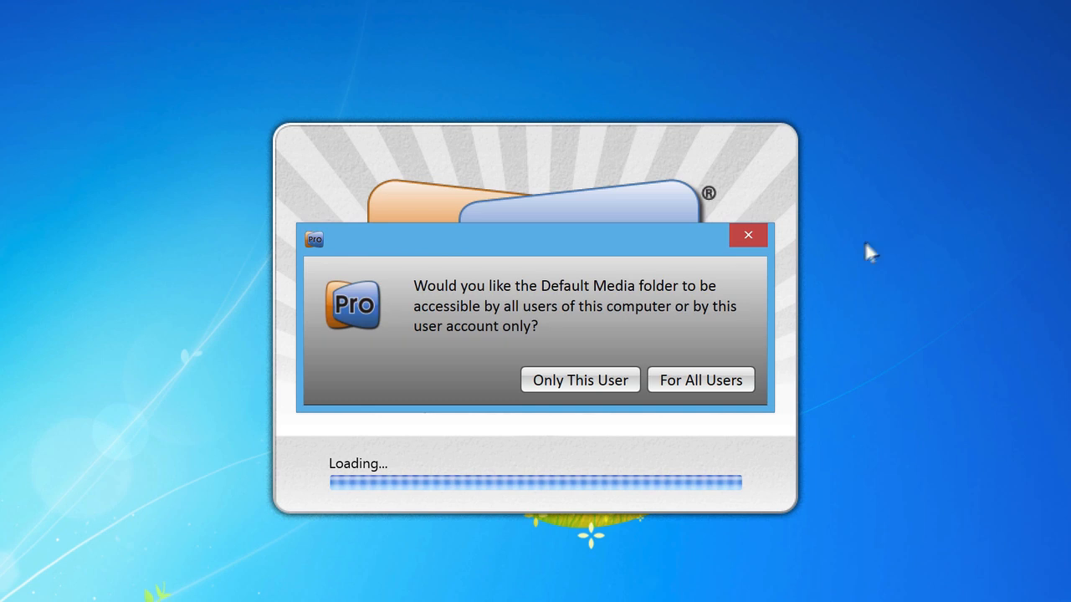
pyautogui.moveTo(699, 380)
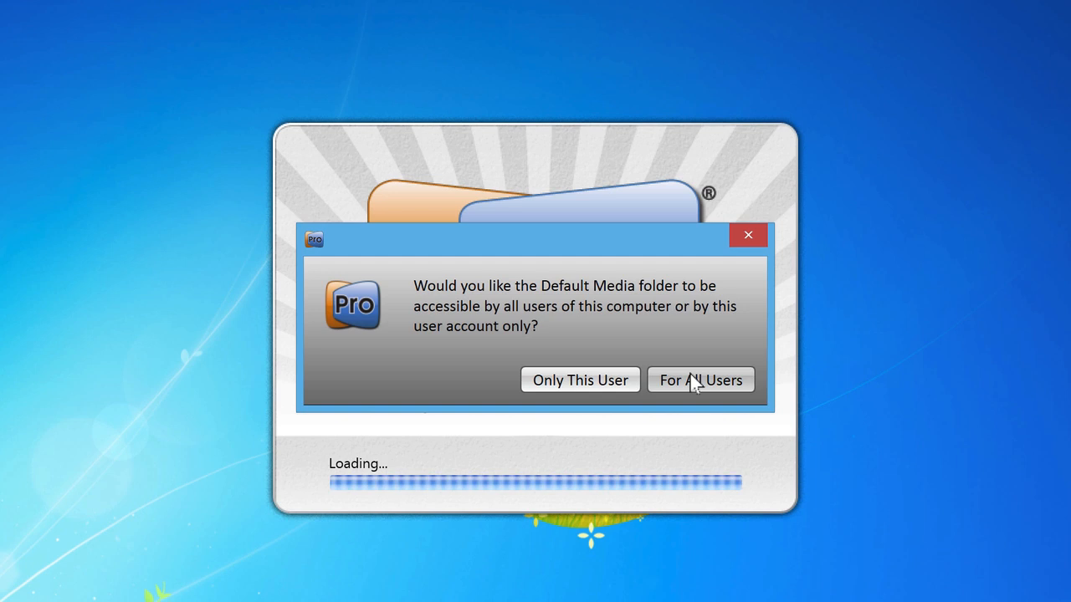
pyautogui.click(701, 380)
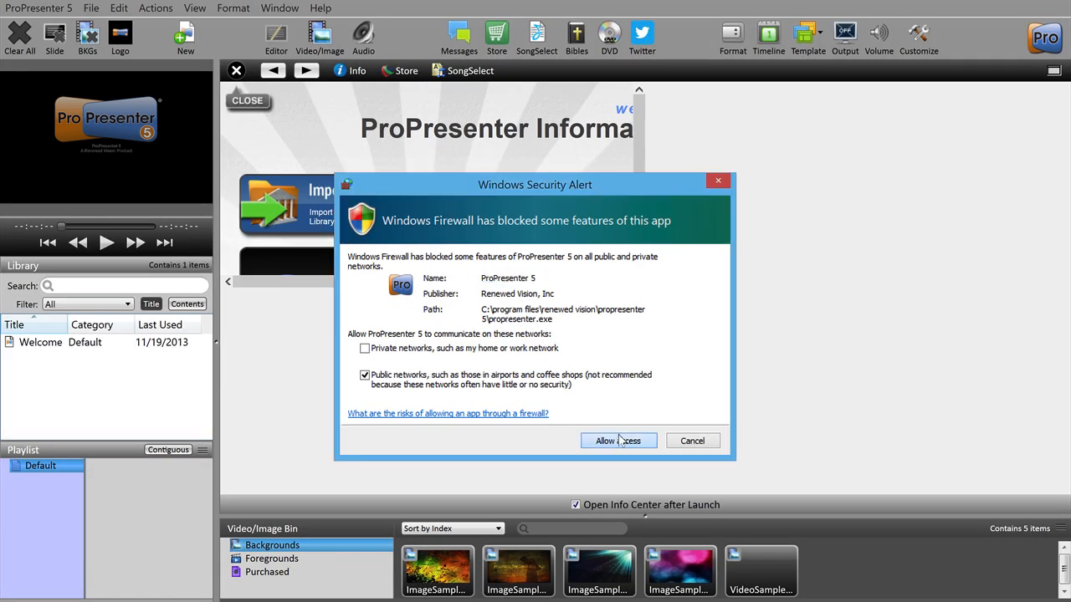
pyautogui.click(619, 442)
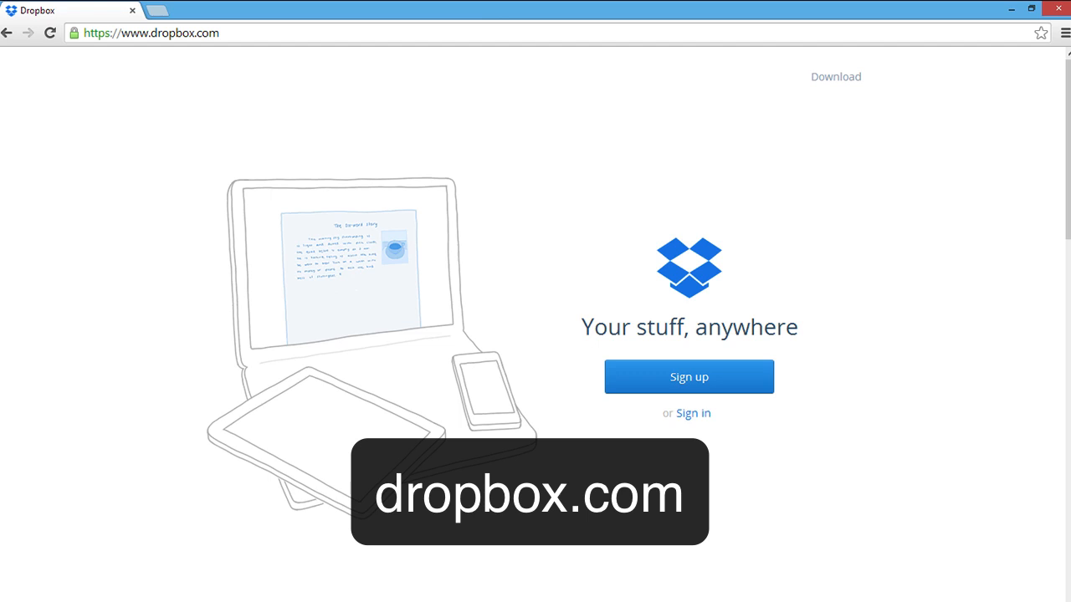
pyautogui.moveTo(867, 283)
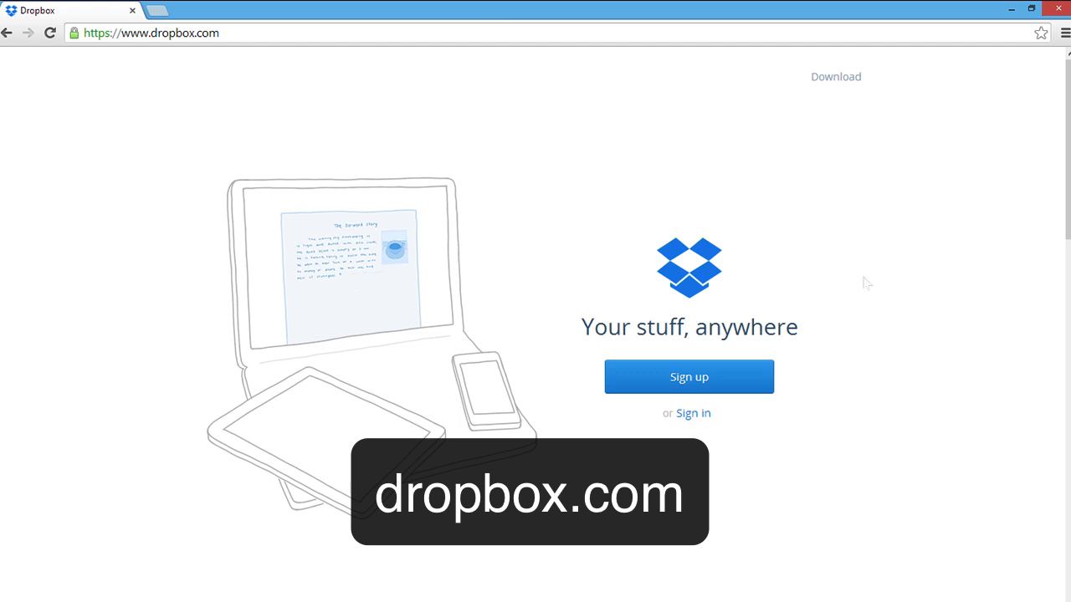
pyautogui.moveTo(783, 345)
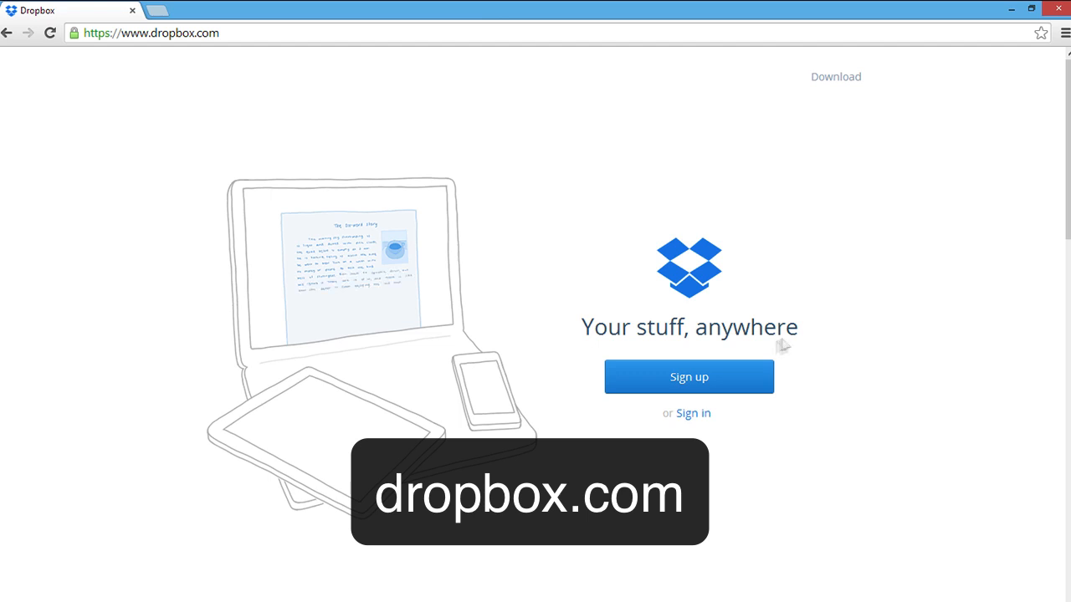
# - Download the Dropbox desktop installer from dropbox.com
pyautogui.click(689, 376)
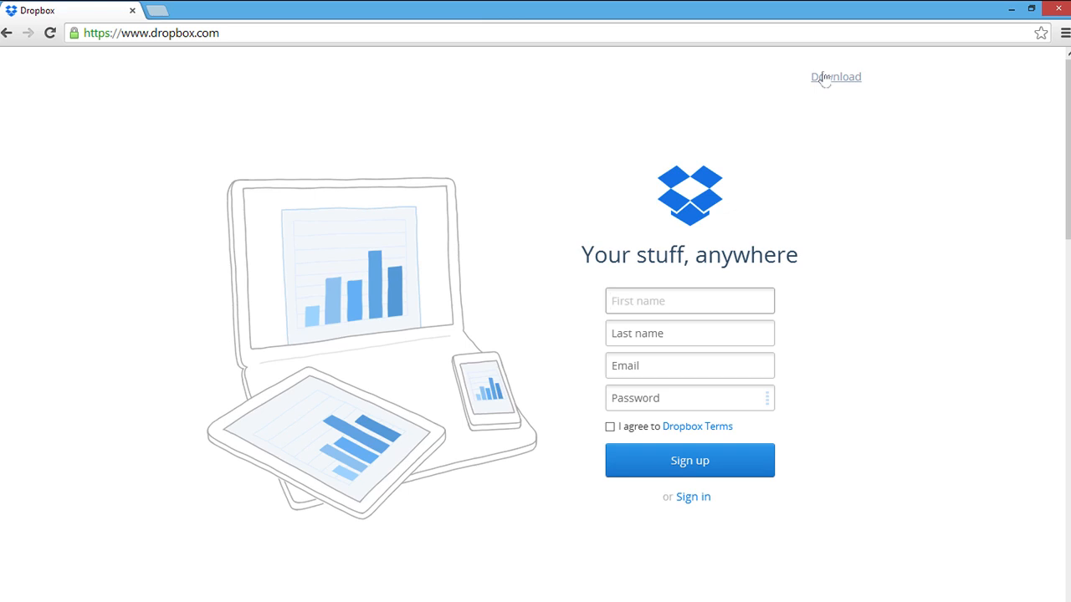
pyautogui.click(837, 77)
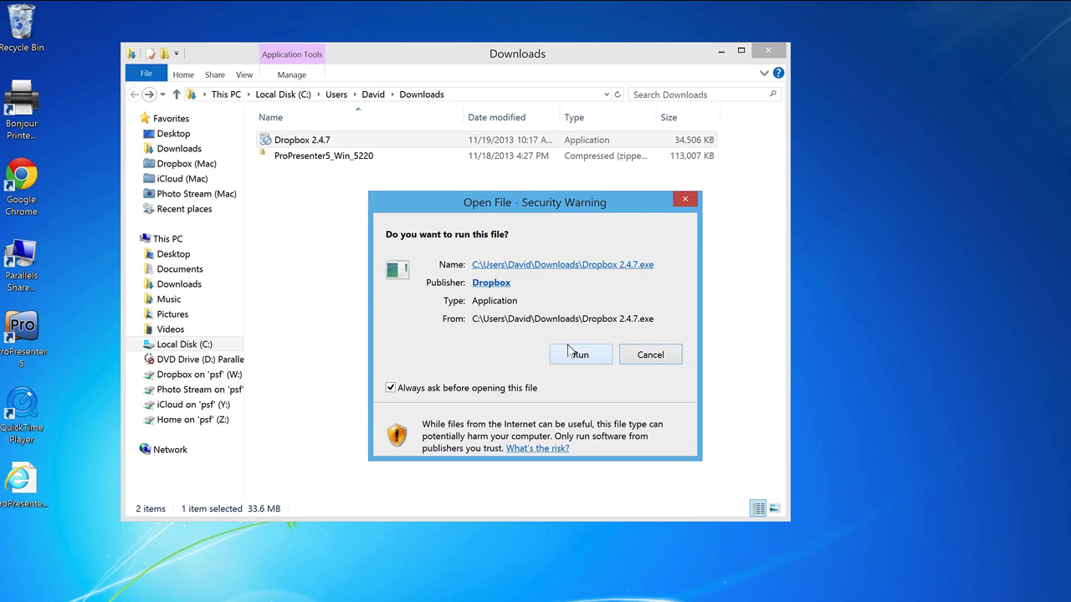
# - Install Dropbox and sign in with the existing Dropbox account
pyautogui.click(578, 355)
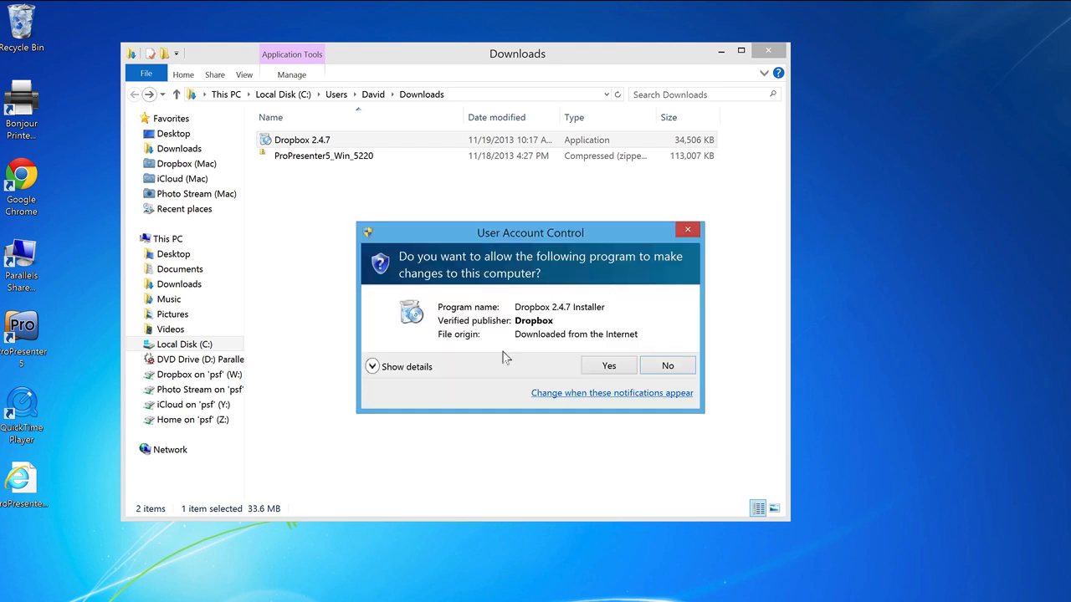
pyautogui.click(609, 364)
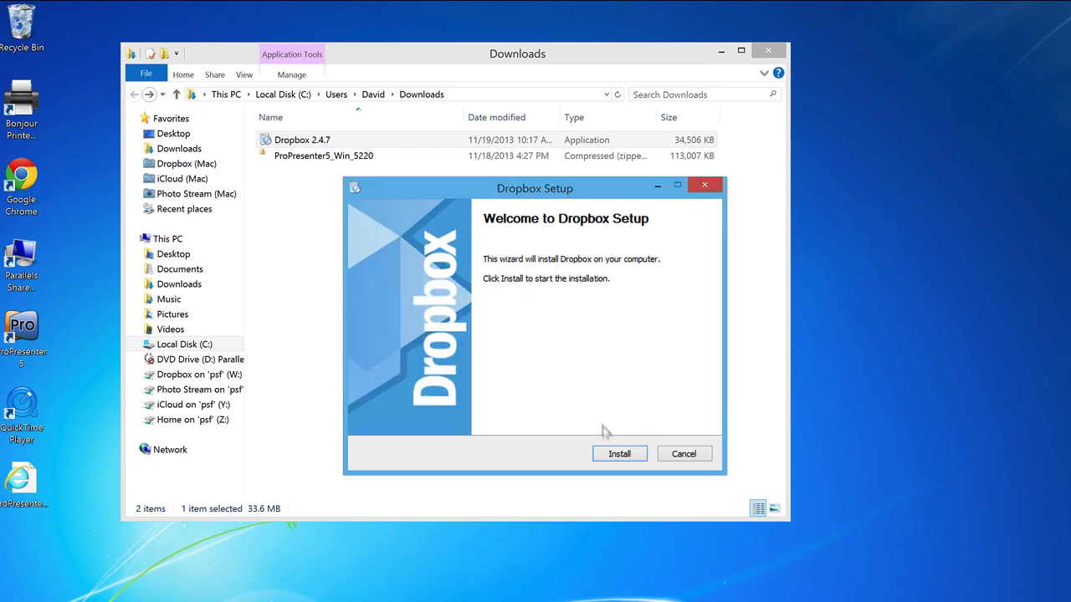
pyautogui.click(619, 453)
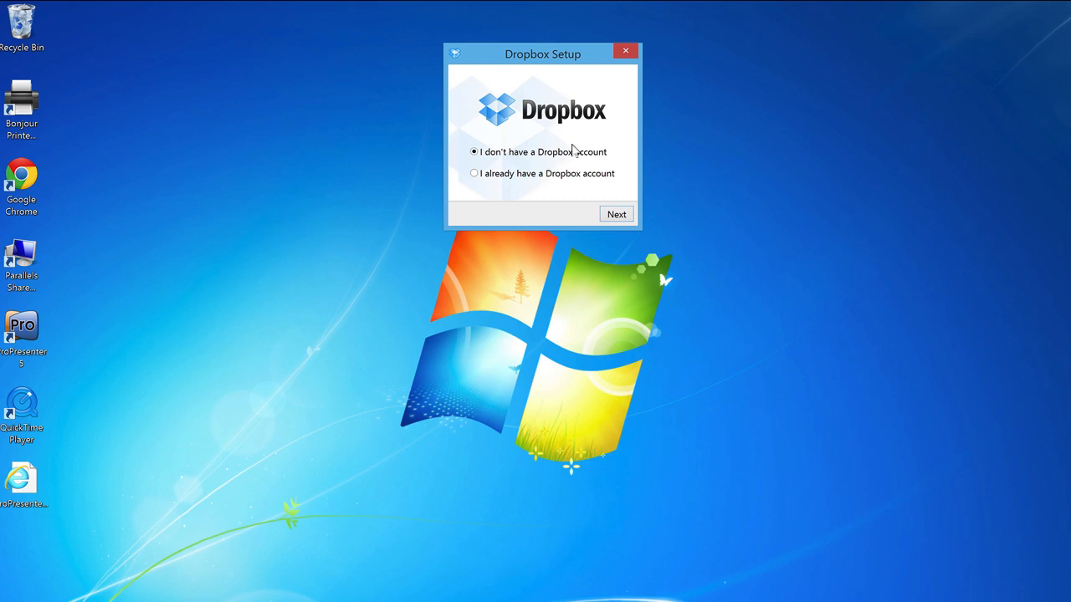
pyautogui.click(475, 172)
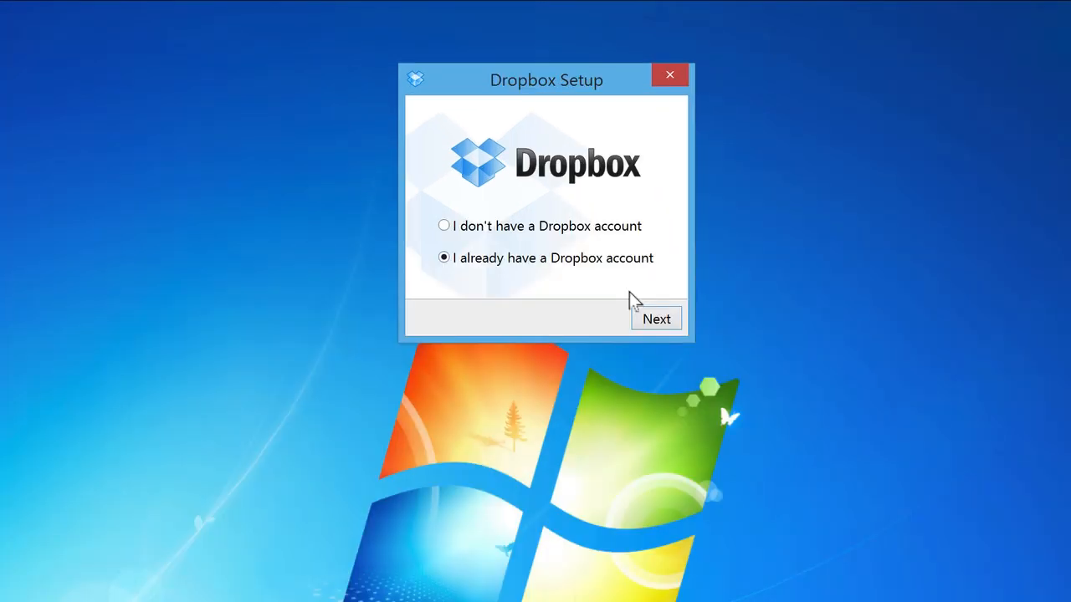
pyautogui.click(656, 317)
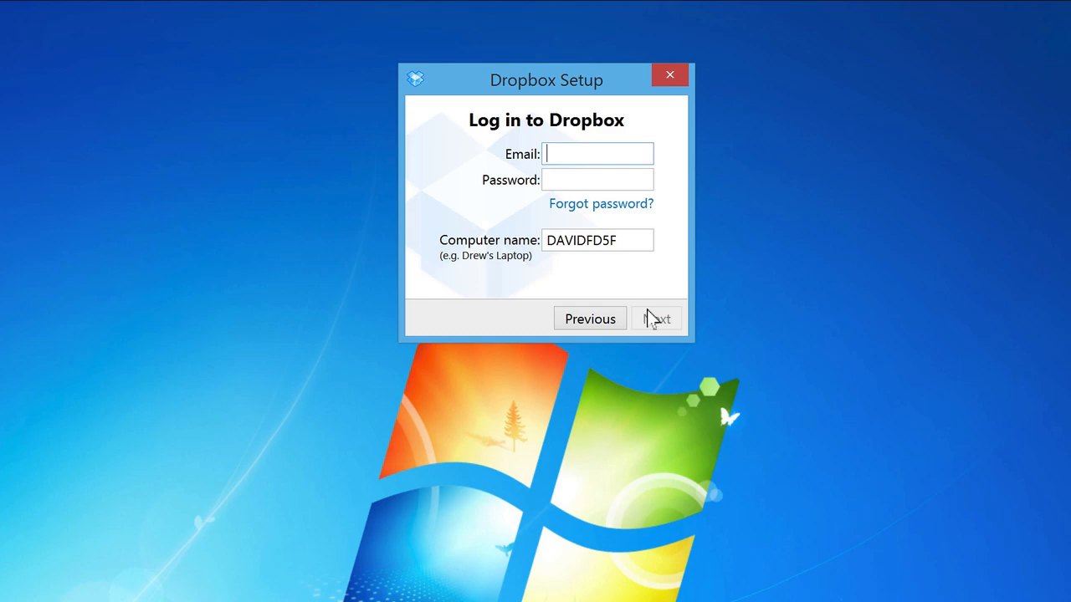
pyautogui.click(657, 318)
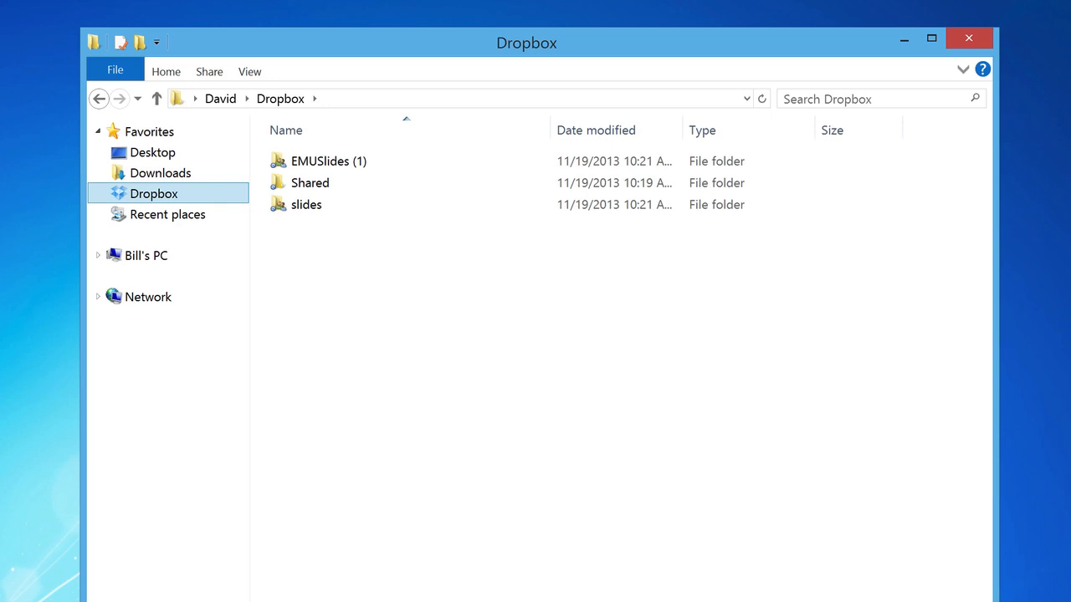
pyautogui.moveTo(392, 321)
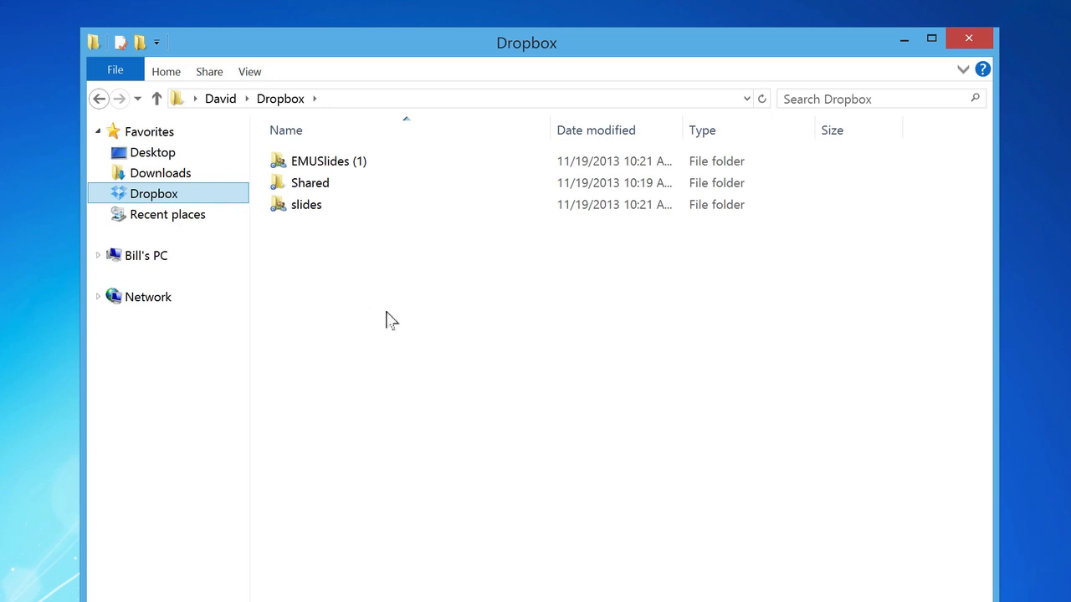
# - Navigate into Dropbox's slides folder and its ProPresenterEssentials subfolder
pyautogui.click(306, 204)
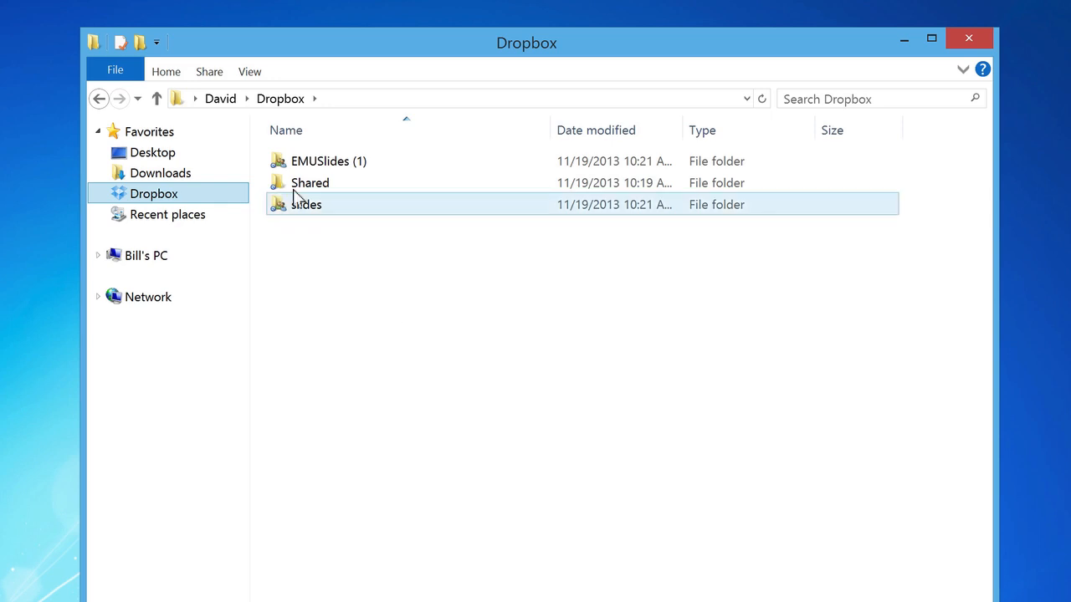
pyautogui.doubleClick(304, 204)
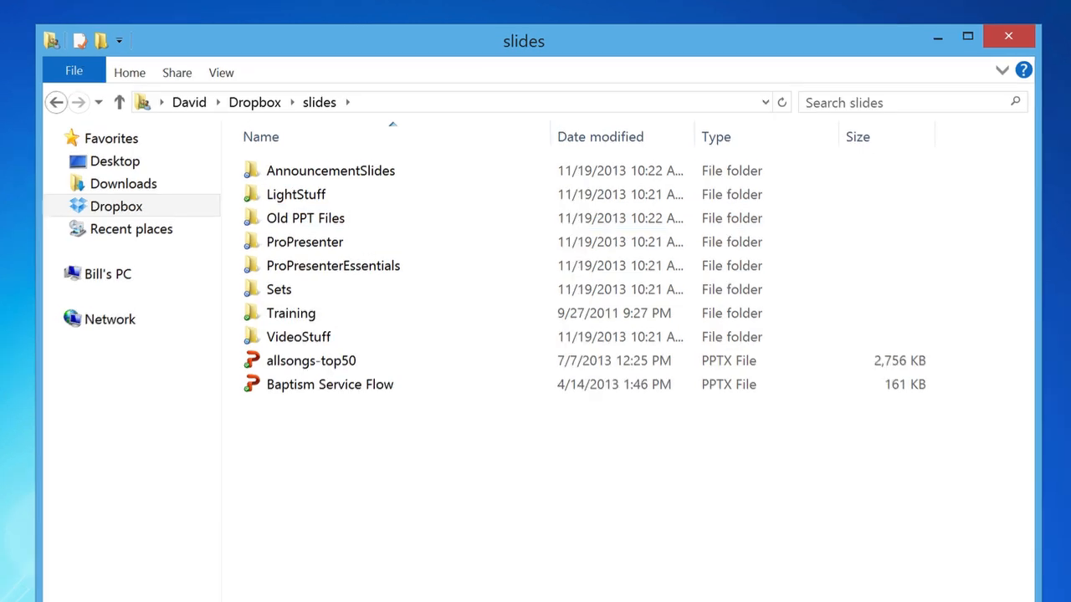
pyautogui.click(277, 292)
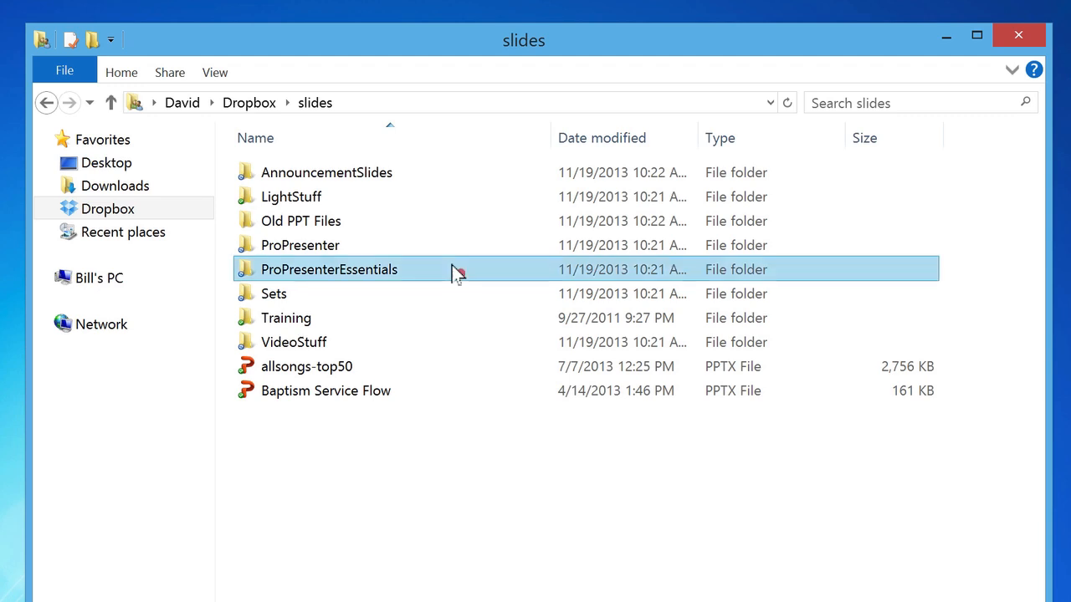
pyautogui.doubleClick(327, 268)
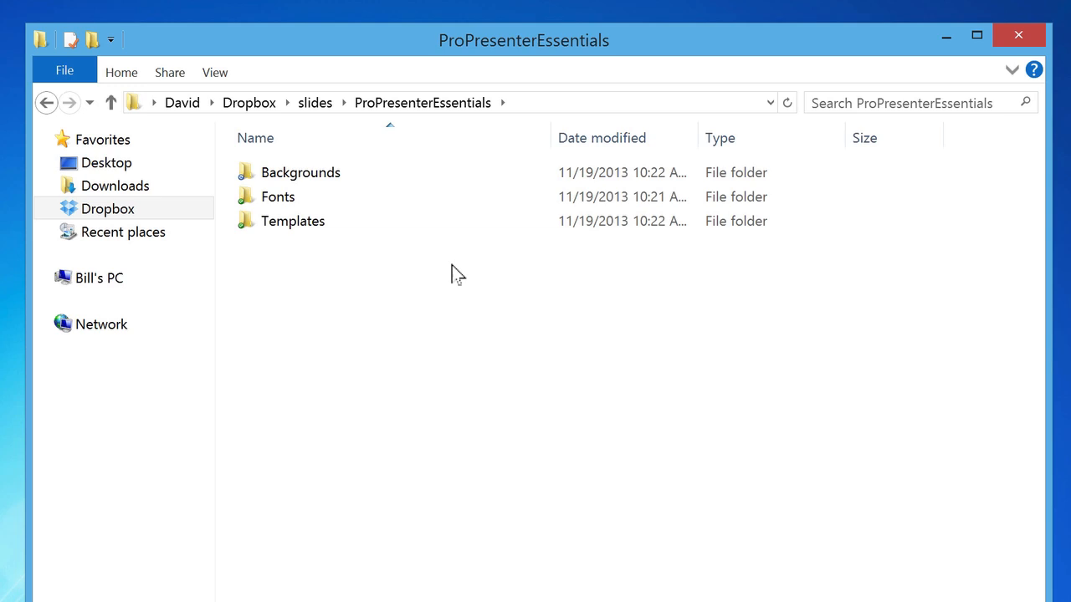
# - Install the OldstyleNLC Italics, Normal and Small Caps fonts from the Fonts folder
pyautogui.click(293, 196)
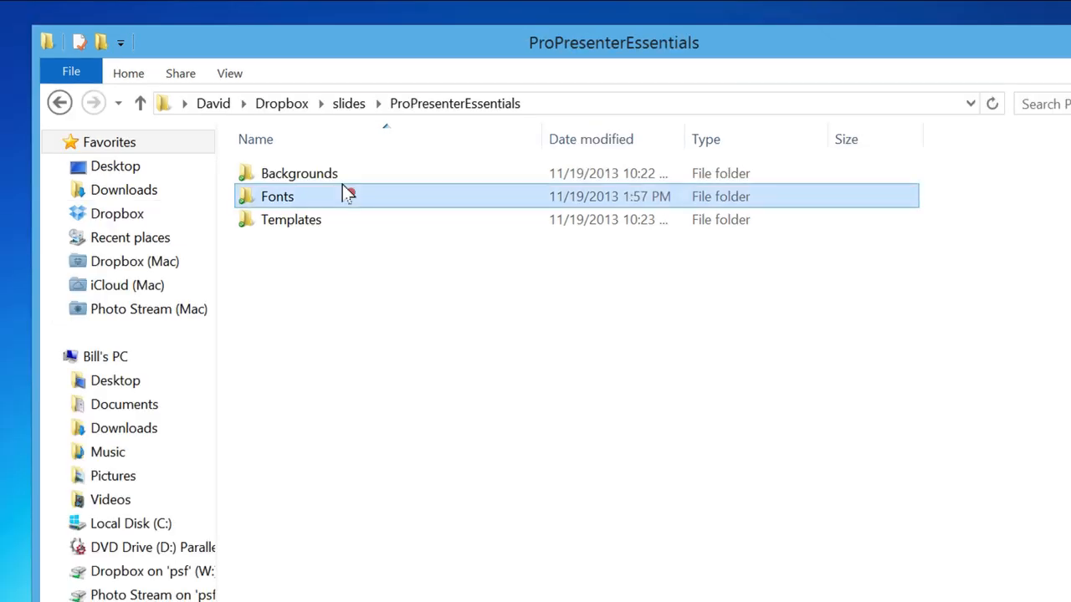
pyautogui.doubleClick(278, 196)
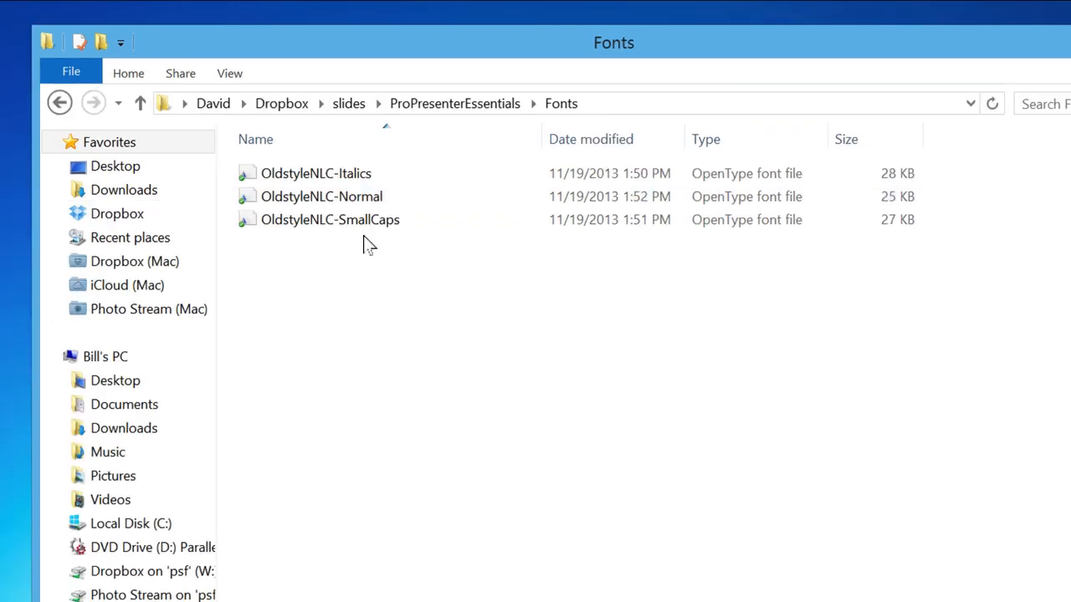
pyautogui.moveTo(374, 258)
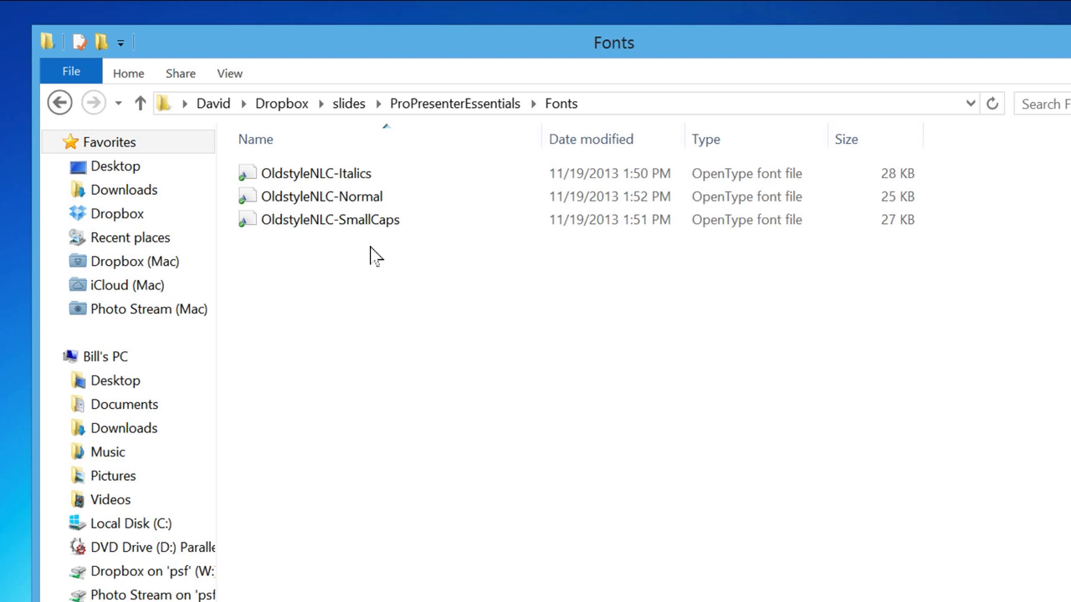
pyautogui.doubleClick(315, 173)
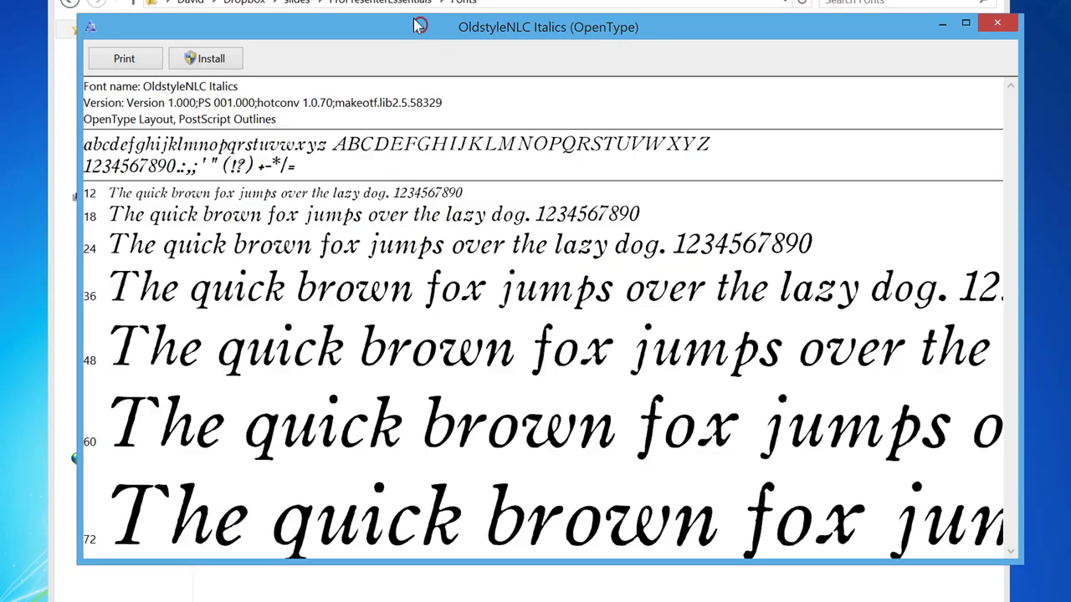
pyautogui.moveTo(254, 63)
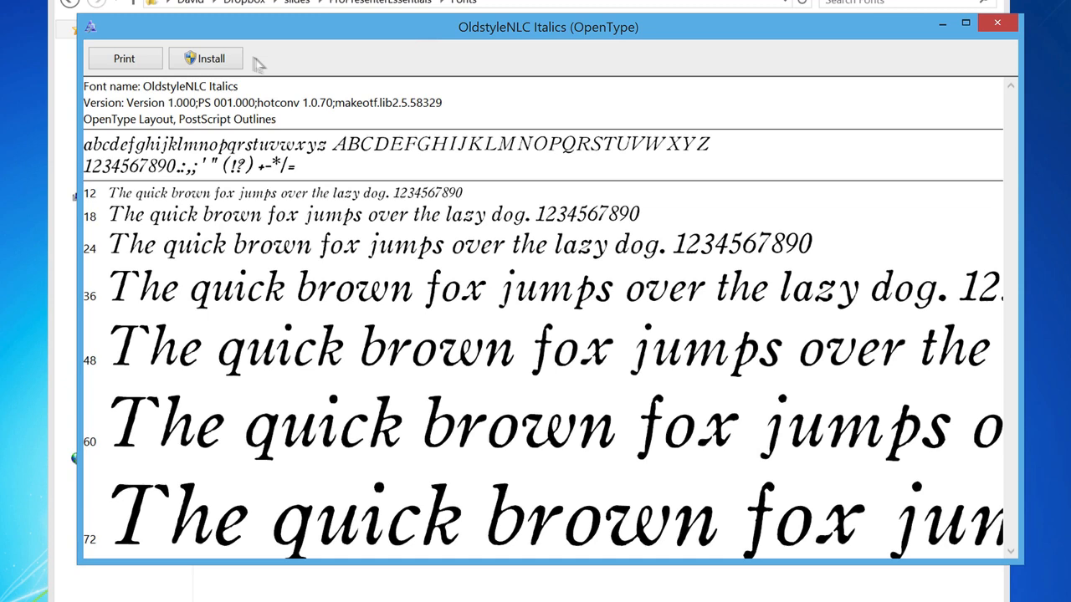
pyautogui.click(204, 57)
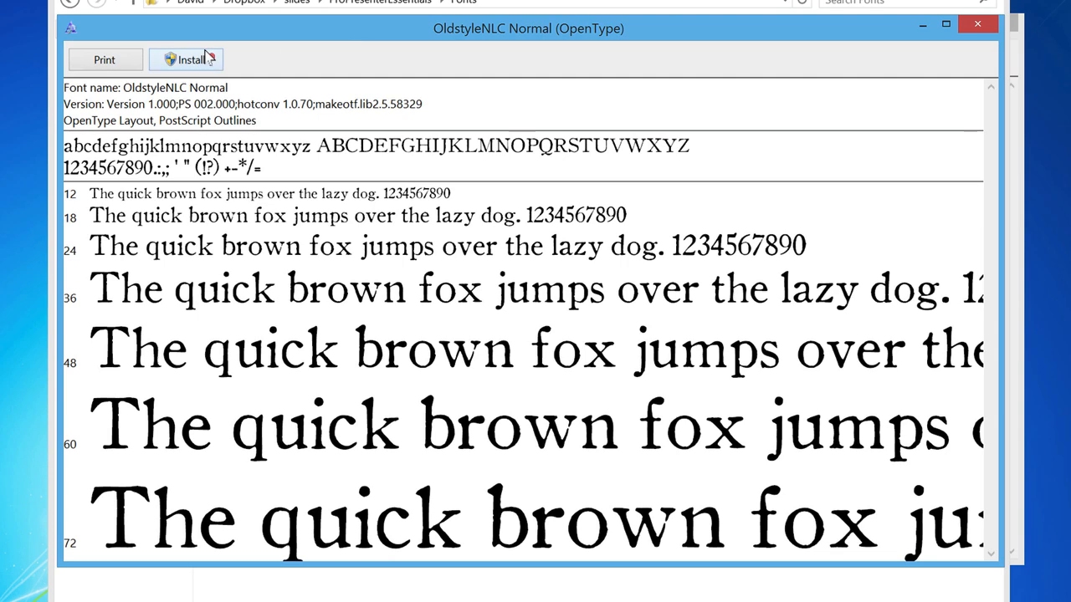
pyautogui.click(186, 60)
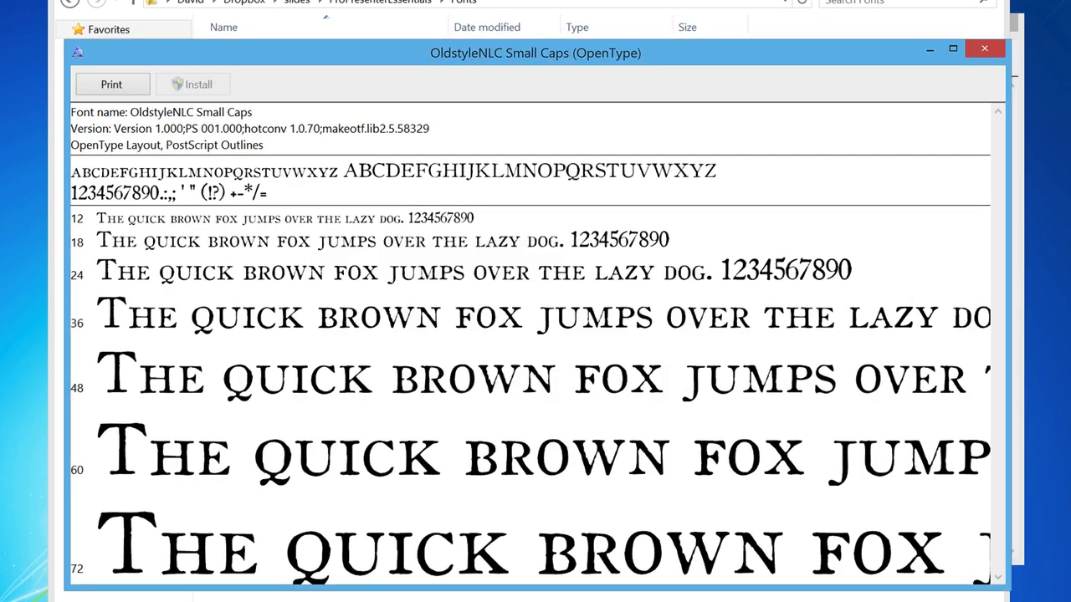
pyautogui.click(984, 46)
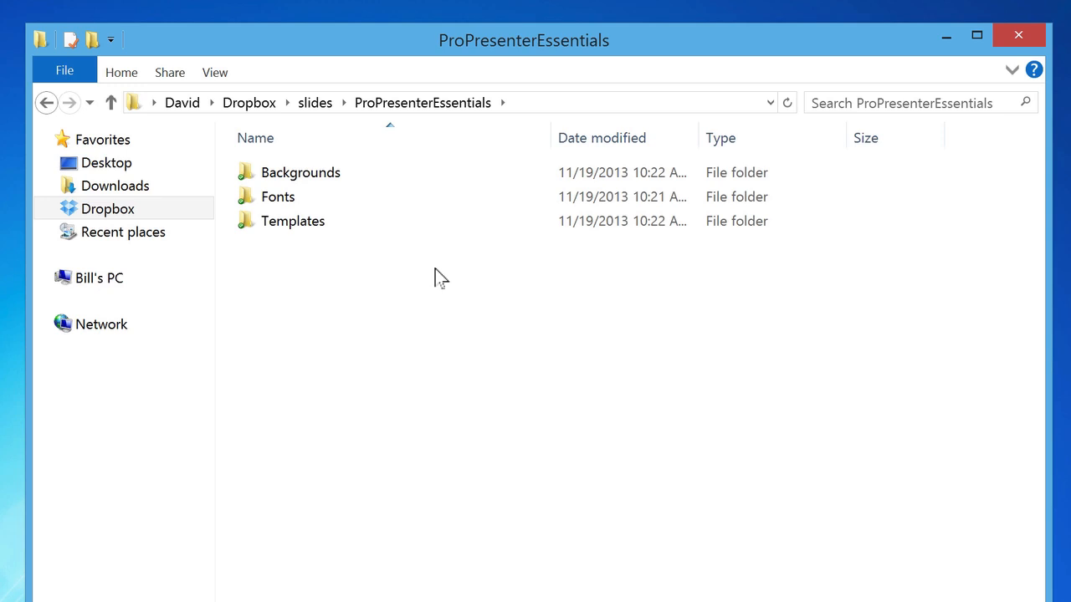
# - Open the Templates folder with the Mac and Windows NLC_Sermons bundles
pyautogui.click(292, 221)
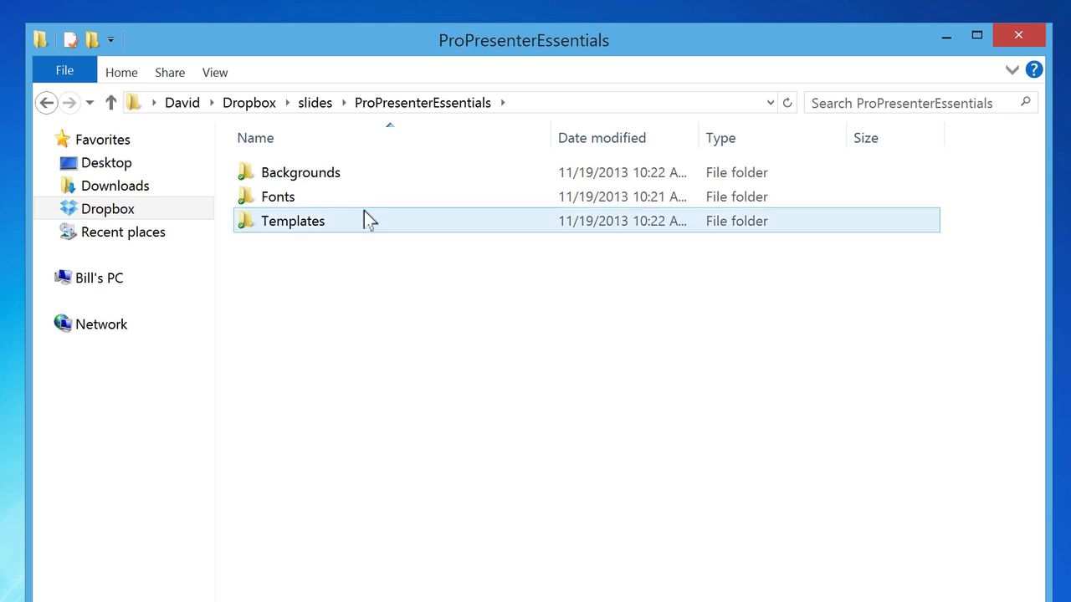
pyautogui.doubleClick(291, 221)
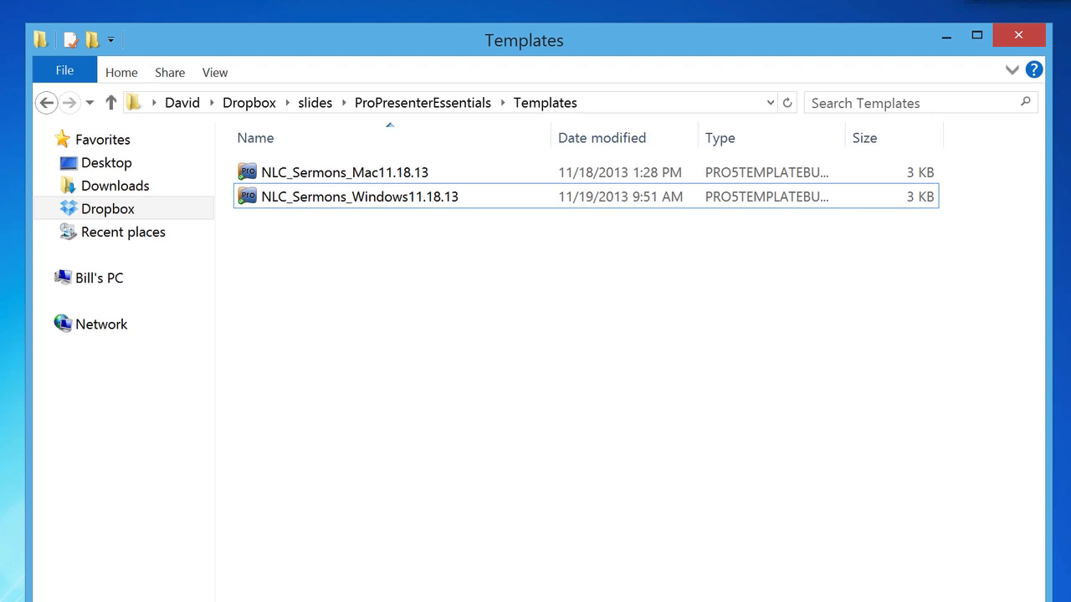
pyautogui.moveTo(471, 338)
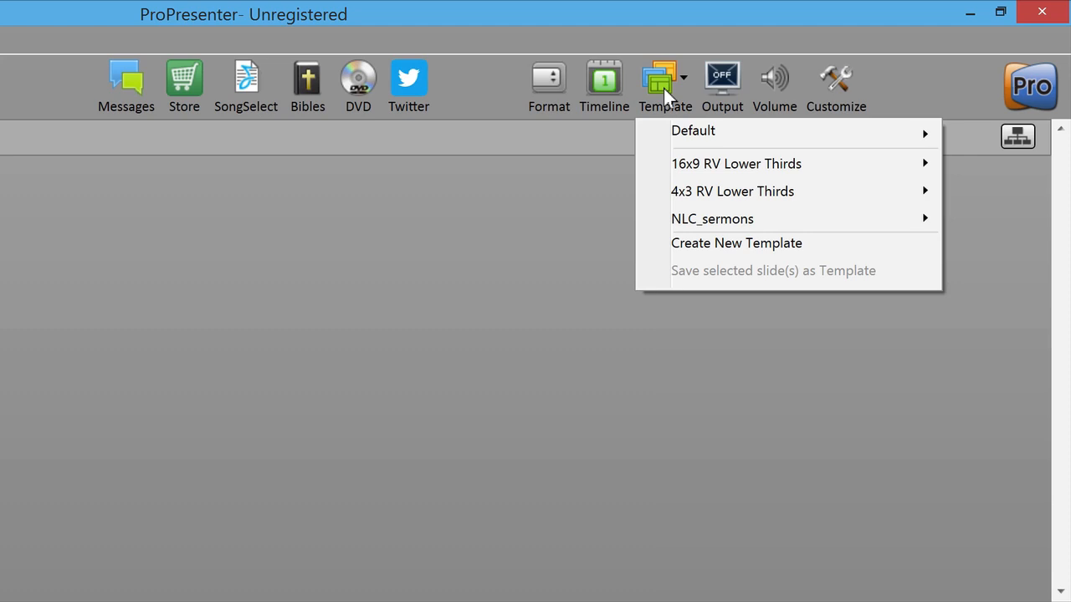
pyautogui.moveTo(666, 114)
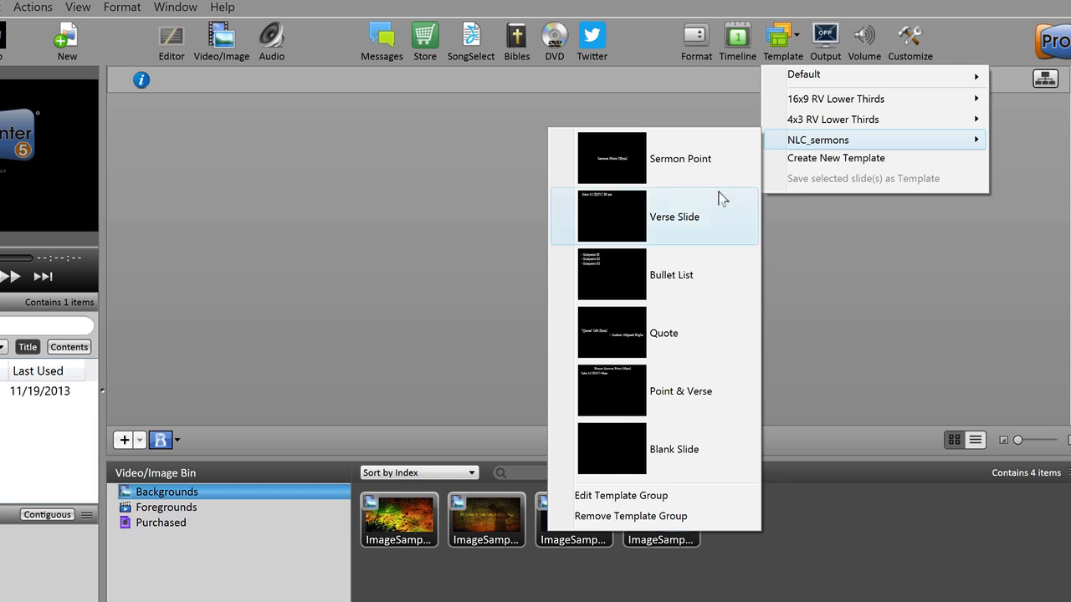
pyautogui.moveTo(706, 429)
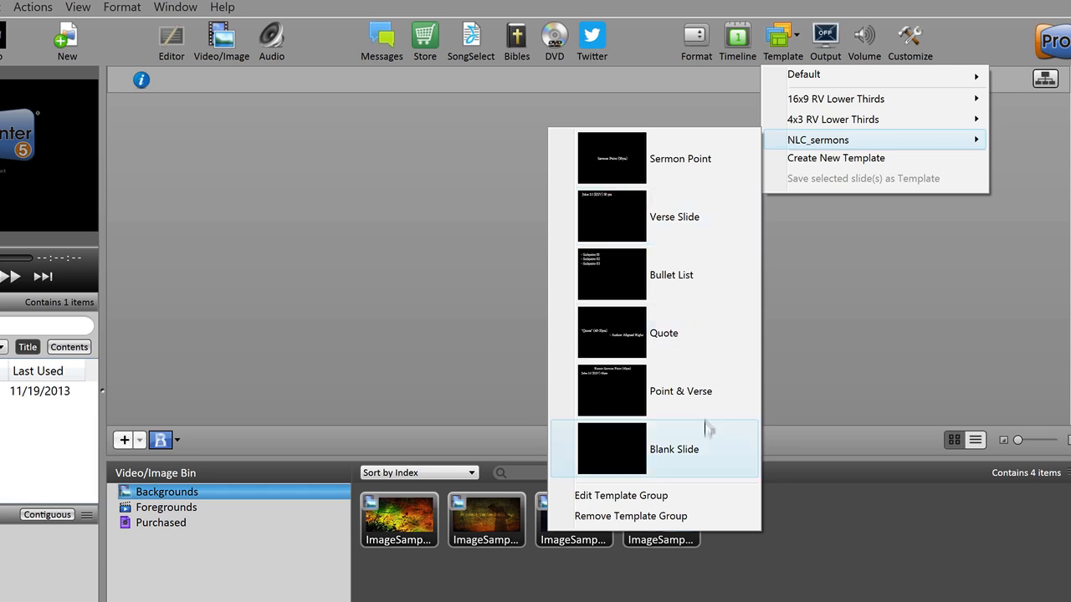
pyautogui.moveTo(679, 158)
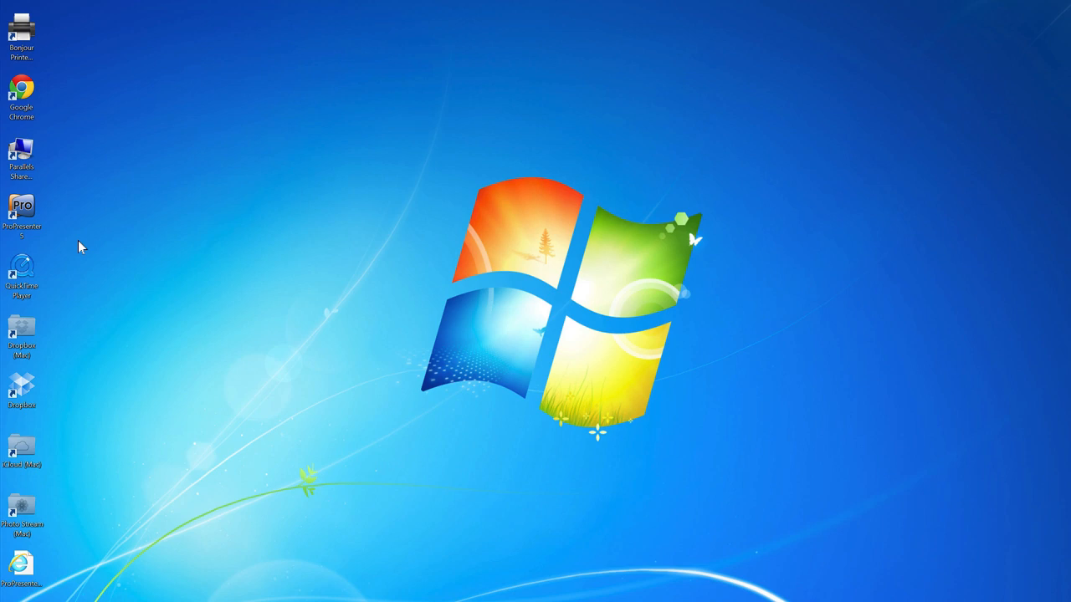
# - Launch ProPresenter from the desktop shortcut and continue unregistered in demo mode
pyautogui.click(20, 214)
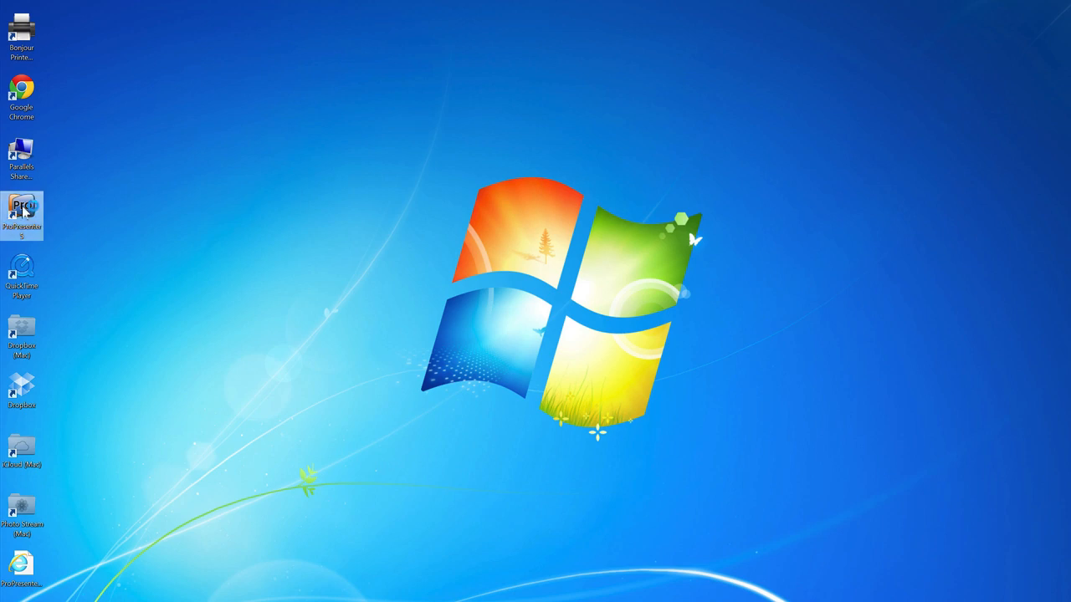
pyautogui.doubleClick(20, 214)
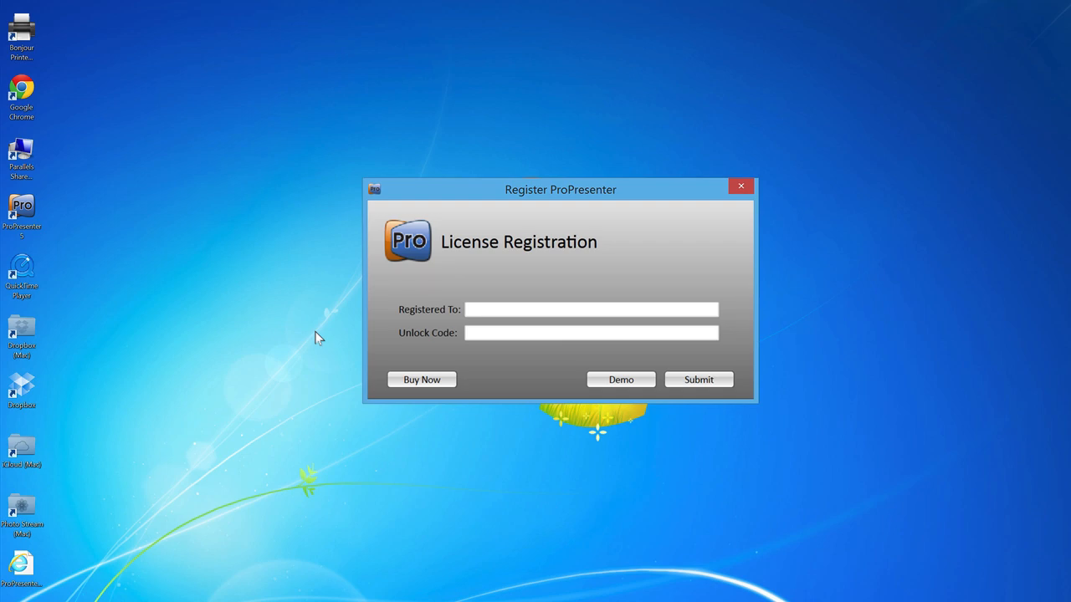
pyautogui.moveTo(596, 378)
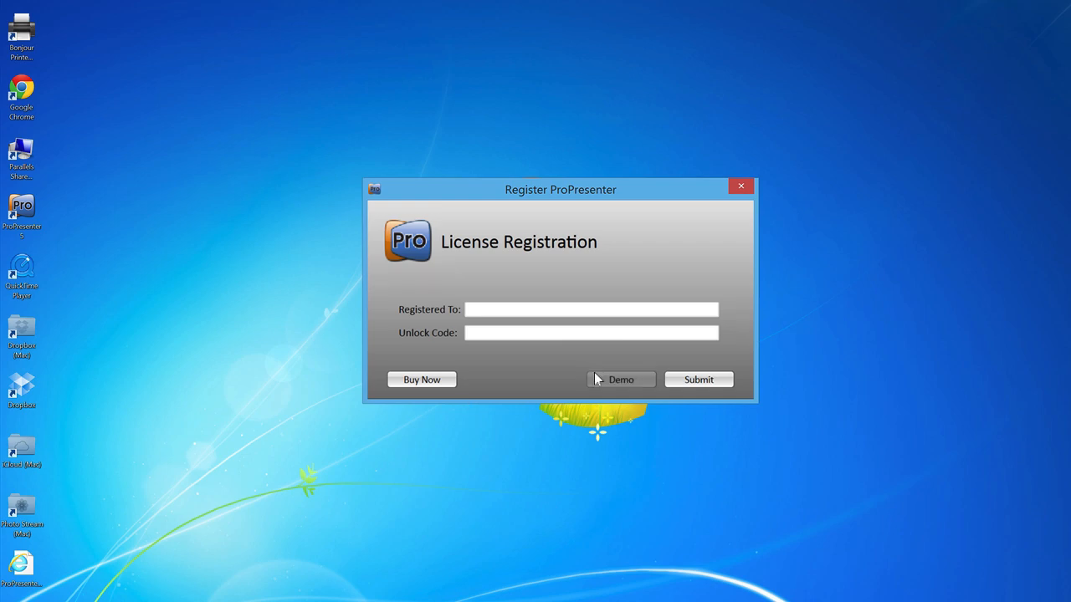
pyautogui.click(621, 378)
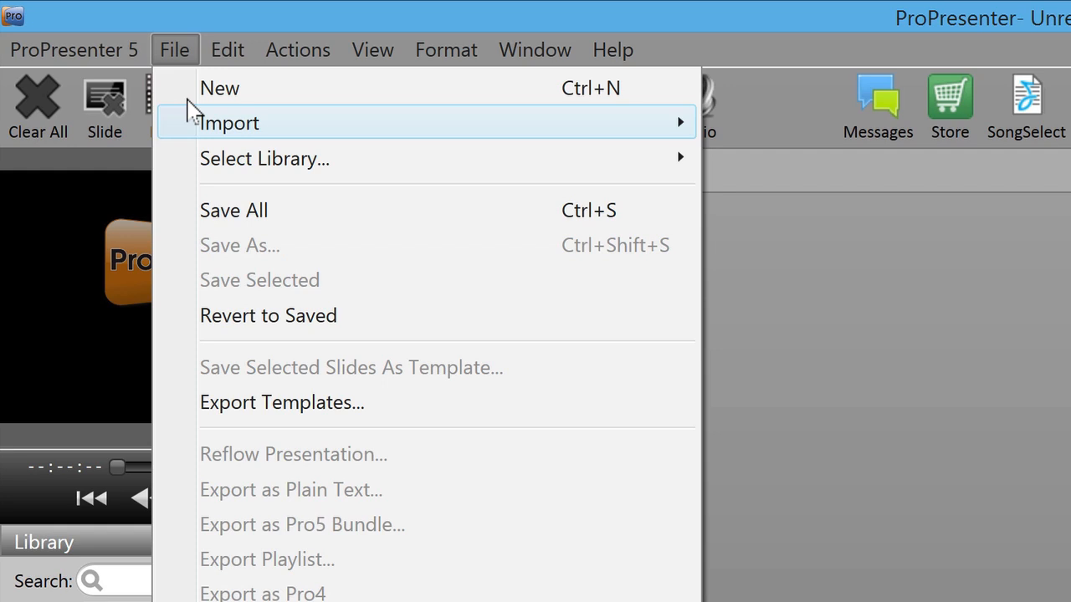
# - Start Import Background From Files so the Open file dialog appears
pyautogui.click(228, 122)
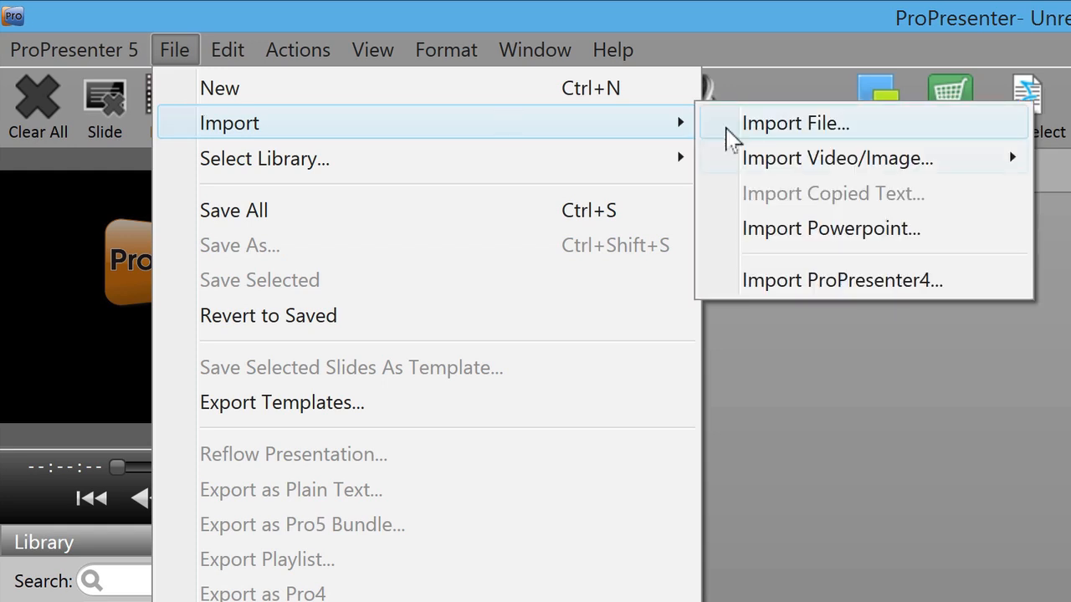
pyautogui.moveTo(837, 157)
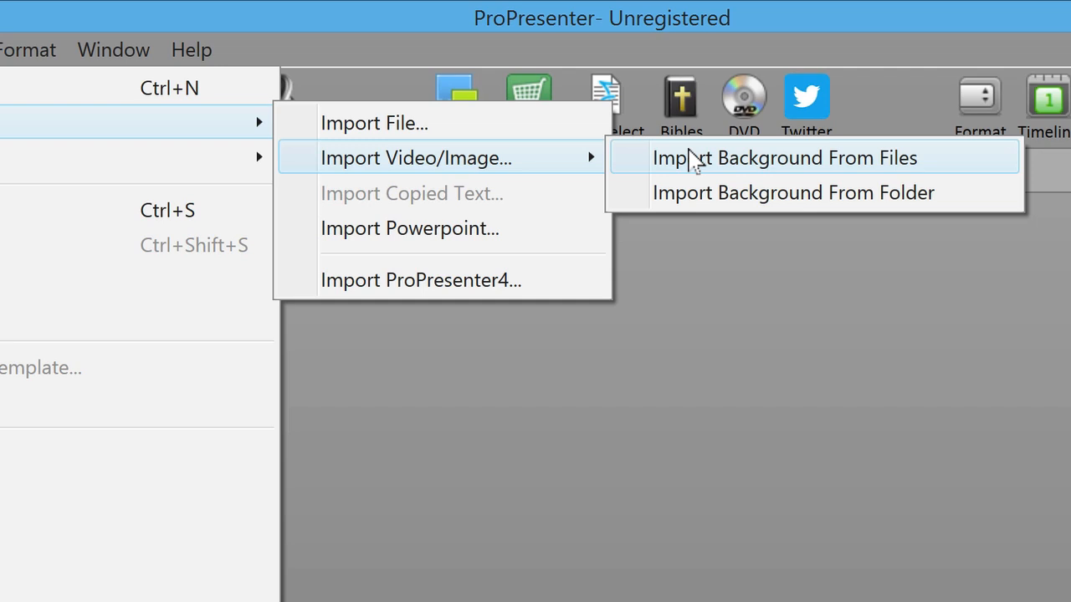
pyautogui.click(786, 157)
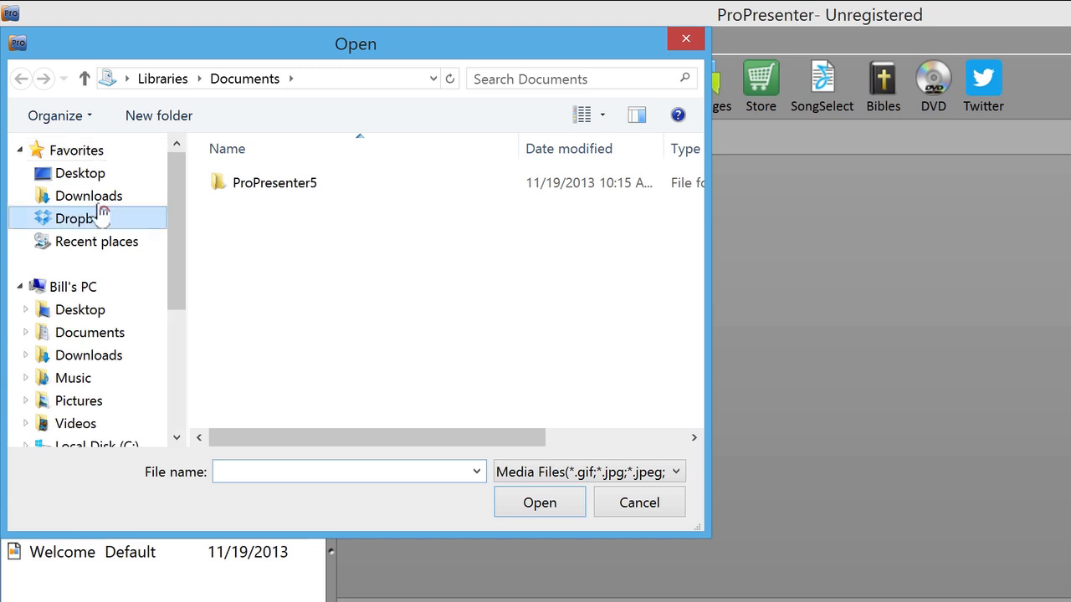
# - Navigate to Dropbox > slides > ProPresenterEssentials > Backgrounds in the Open dialog
pyautogui.click(80, 218)
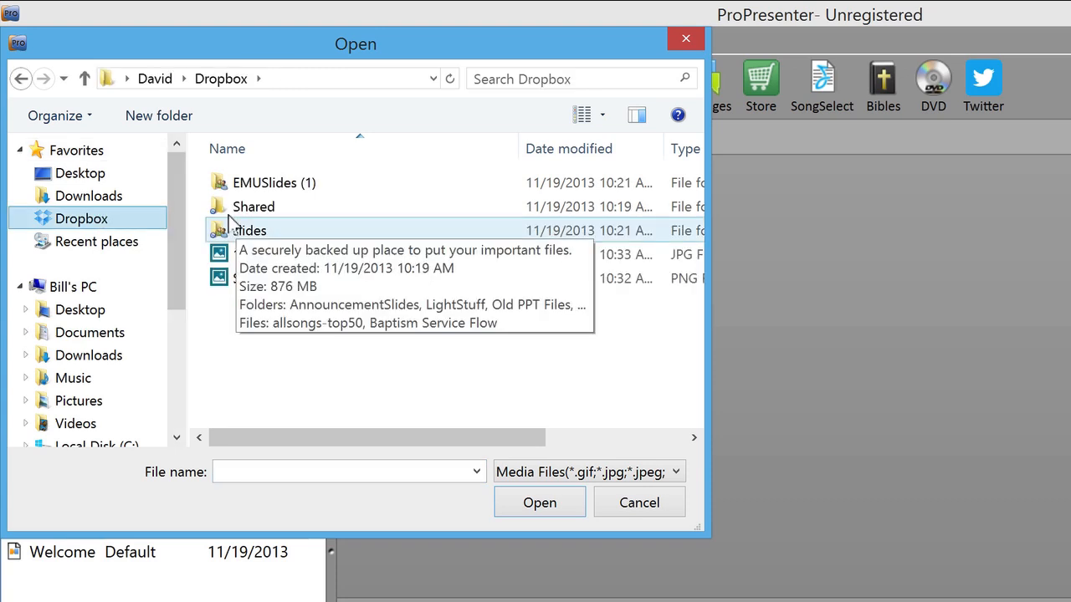
pyautogui.doubleClick(249, 231)
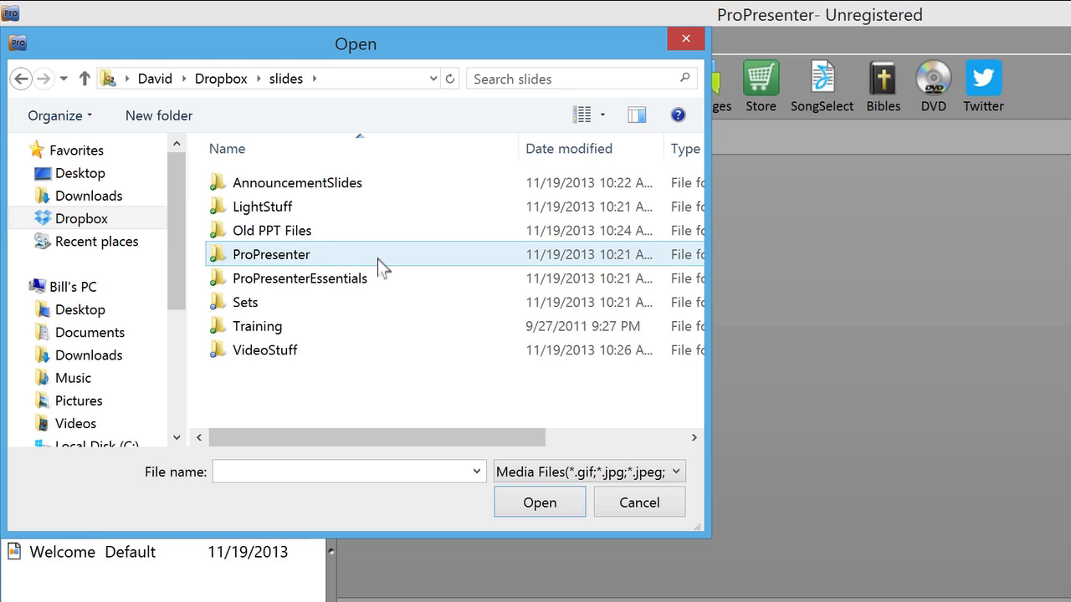
pyautogui.doubleClick(298, 277)
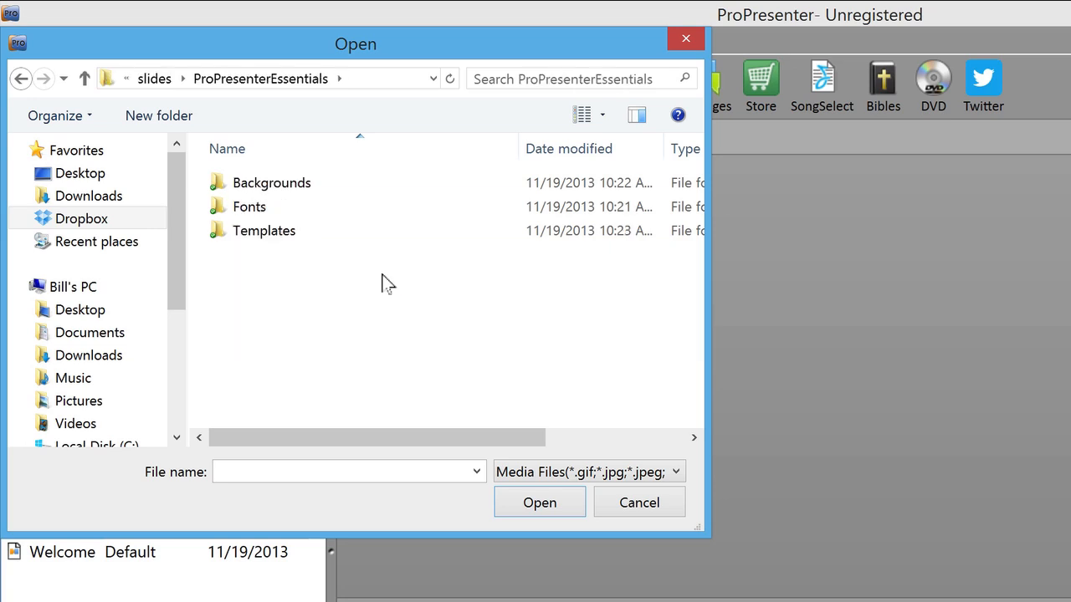
pyautogui.click(271, 183)
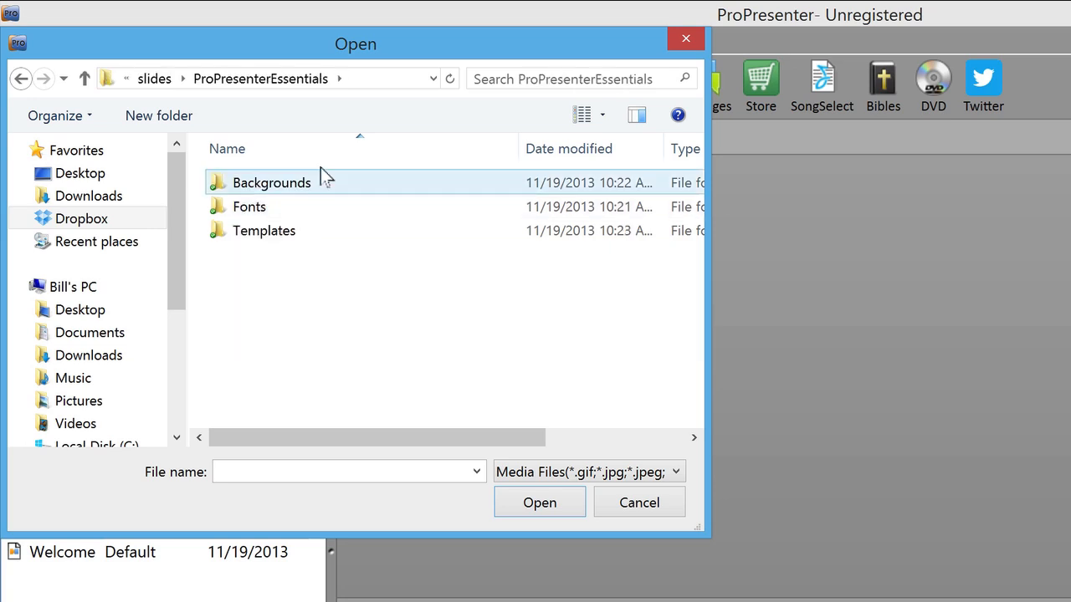
pyautogui.doubleClick(271, 182)
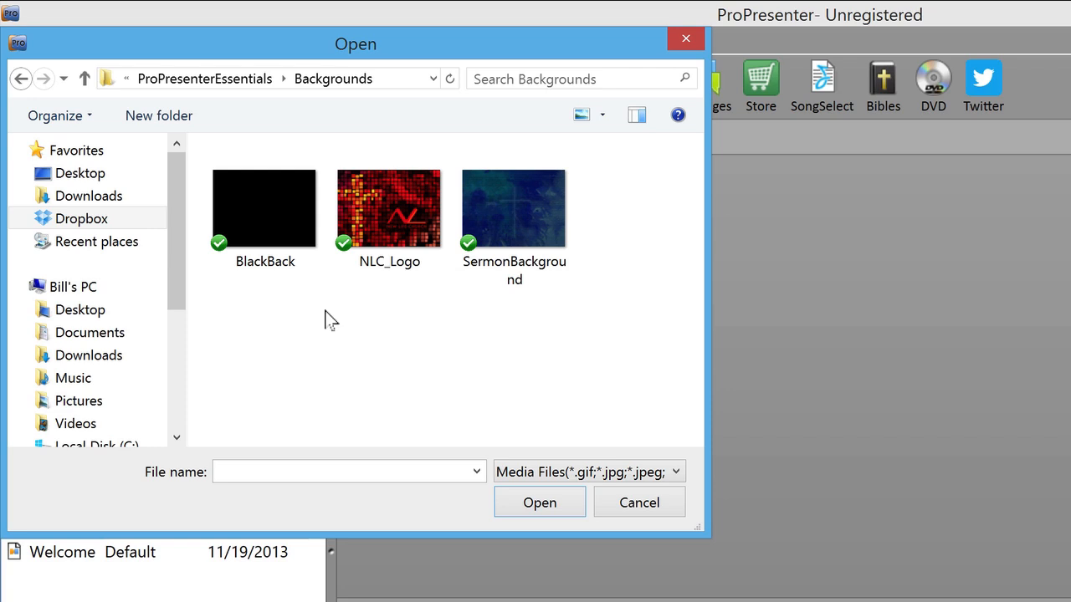
pyautogui.moveTo(322, 314)
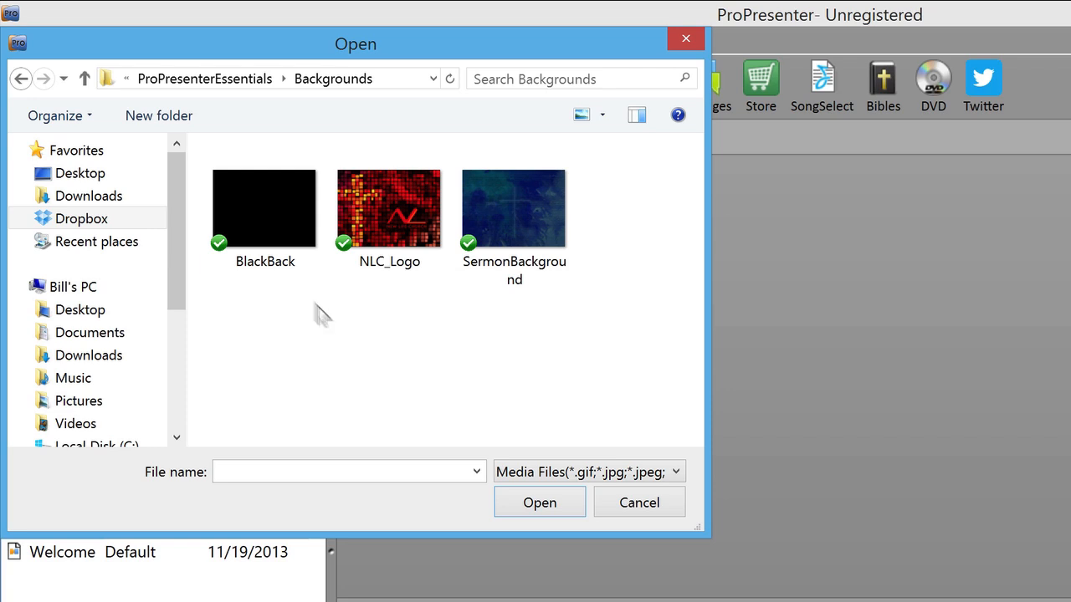
# - Select BlackBack, NLC_Logo and SermonBackground and import them into the Backgrounds bin
pyautogui.click(388, 207)
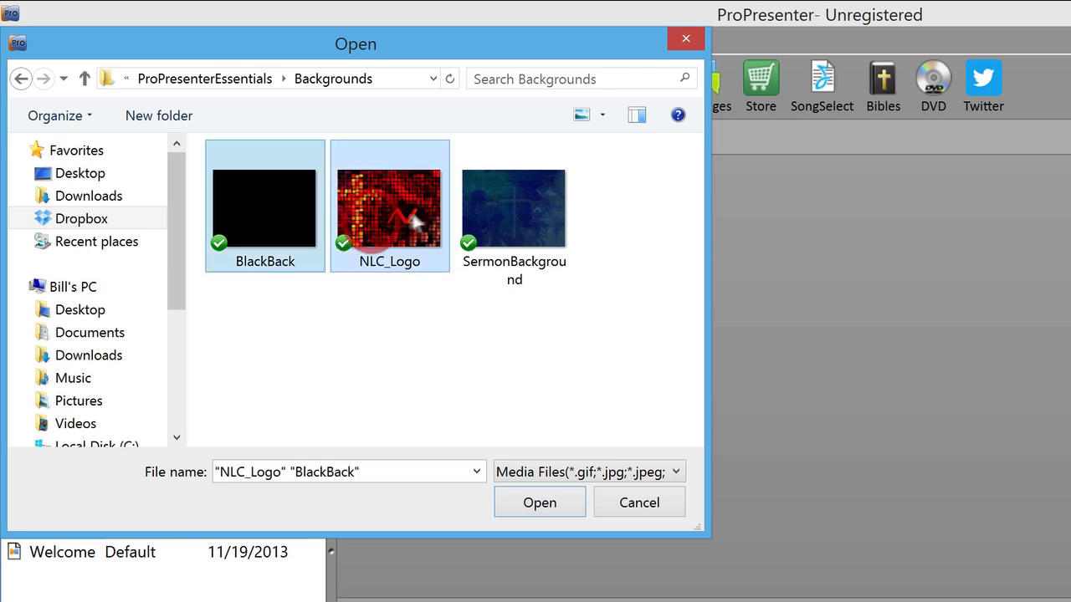
pyautogui.click(513, 207)
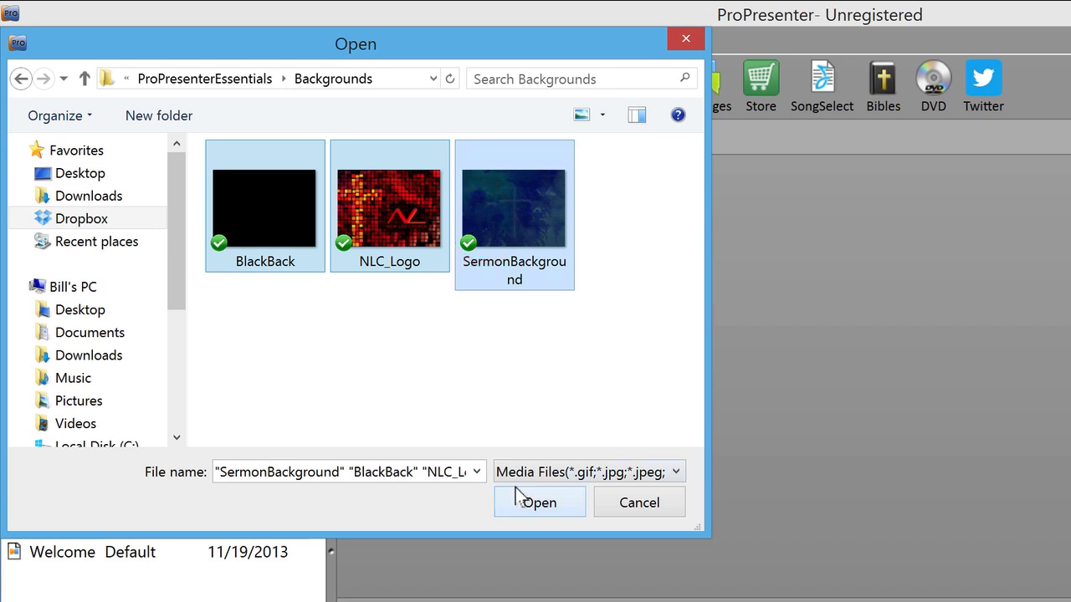
pyautogui.click(538, 502)
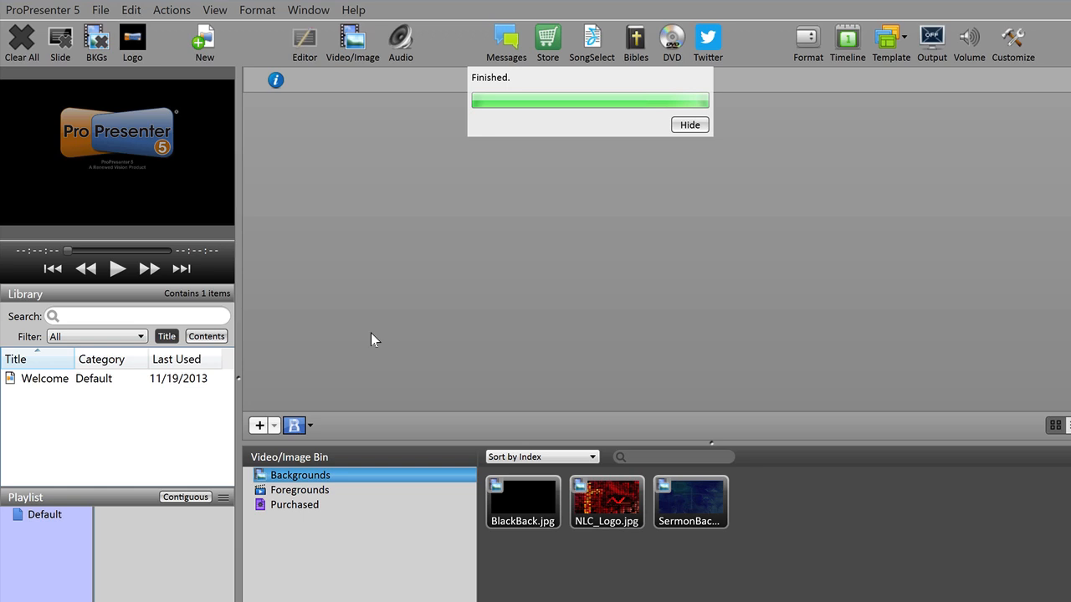
# - Hide the Finished progress notice for the background import
pyautogui.click(689, 124)
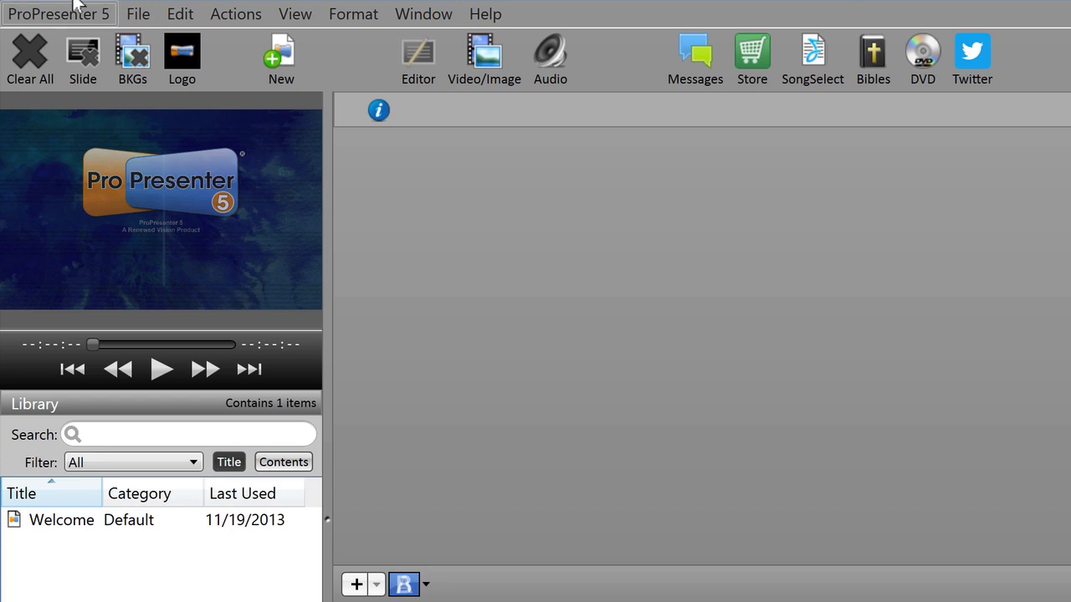
# - Set the Display preferences screen size to 1024 wide by 768 high and close Preferences
pyautogui.click(58, 13)
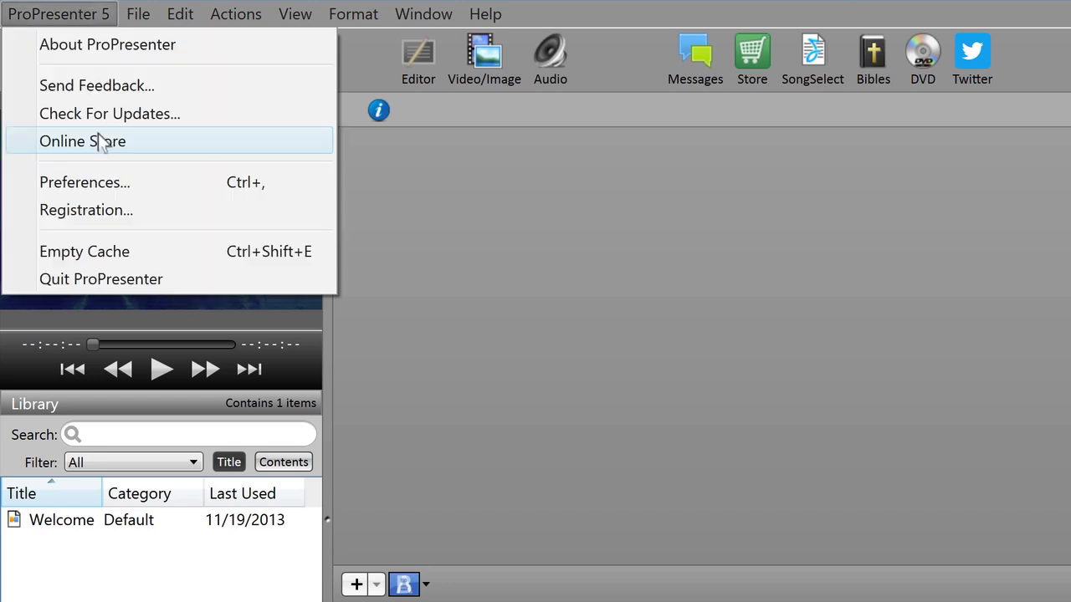
pyautogui.click(83, 180)
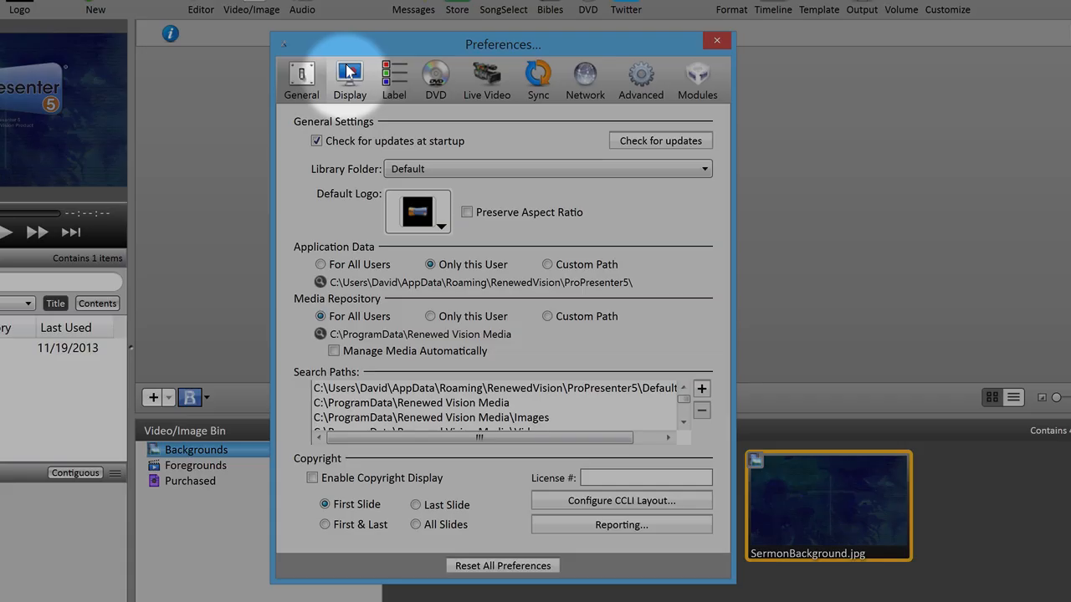
pyautogui.click(349, 80)
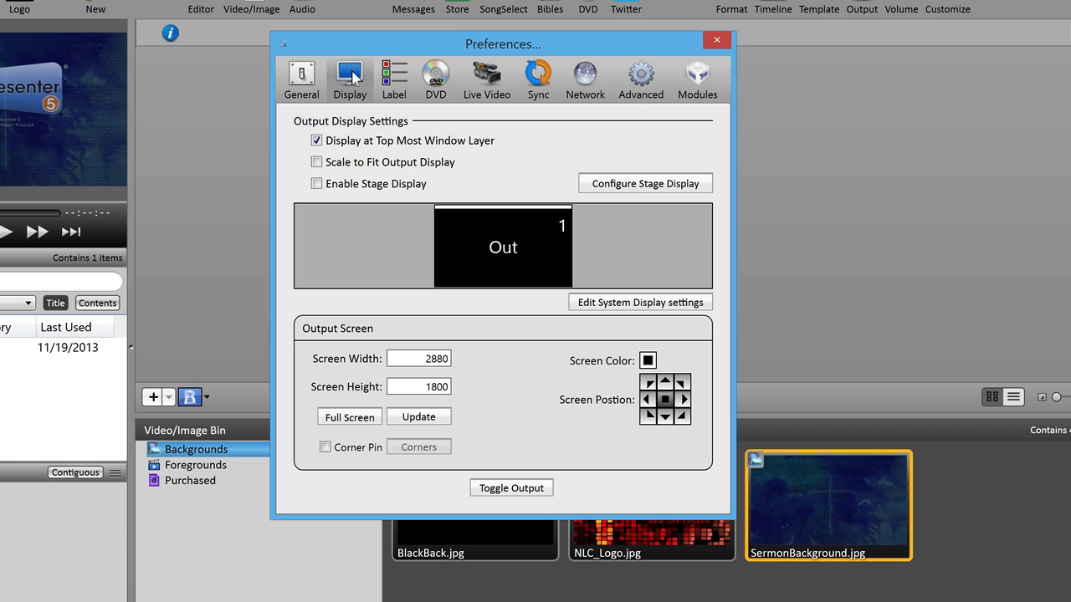
pyautogui.moveTo(341, 358)
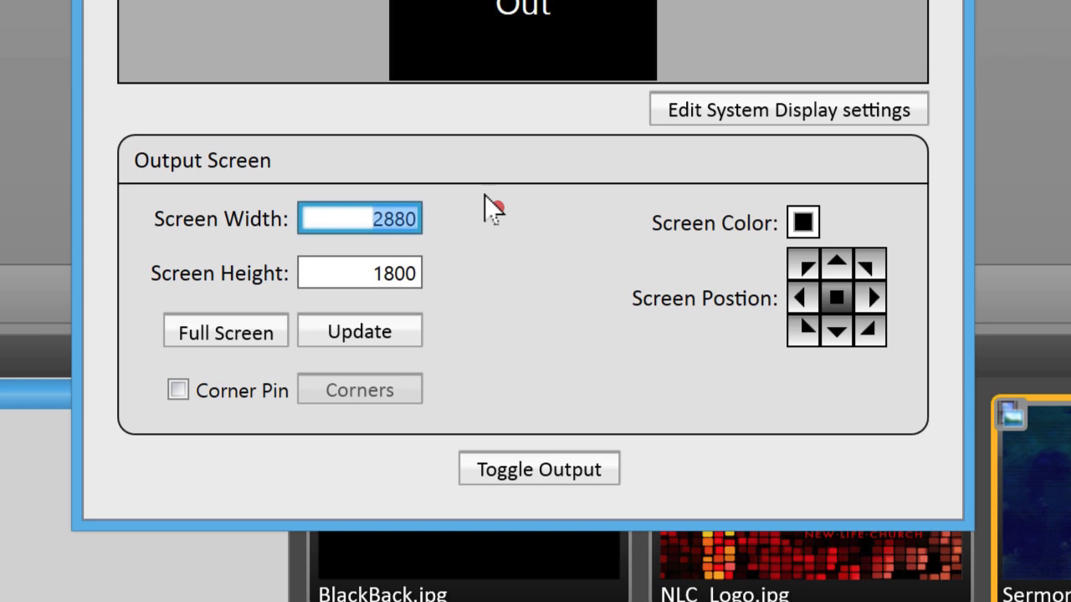
pyautogui.write('1024')
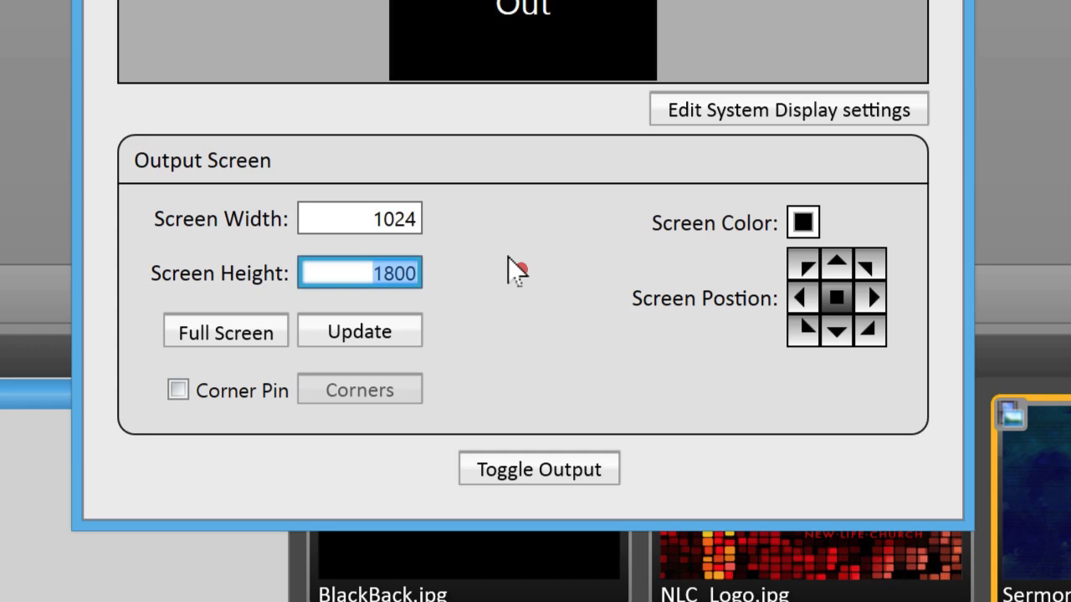
pyautogui.write('768')
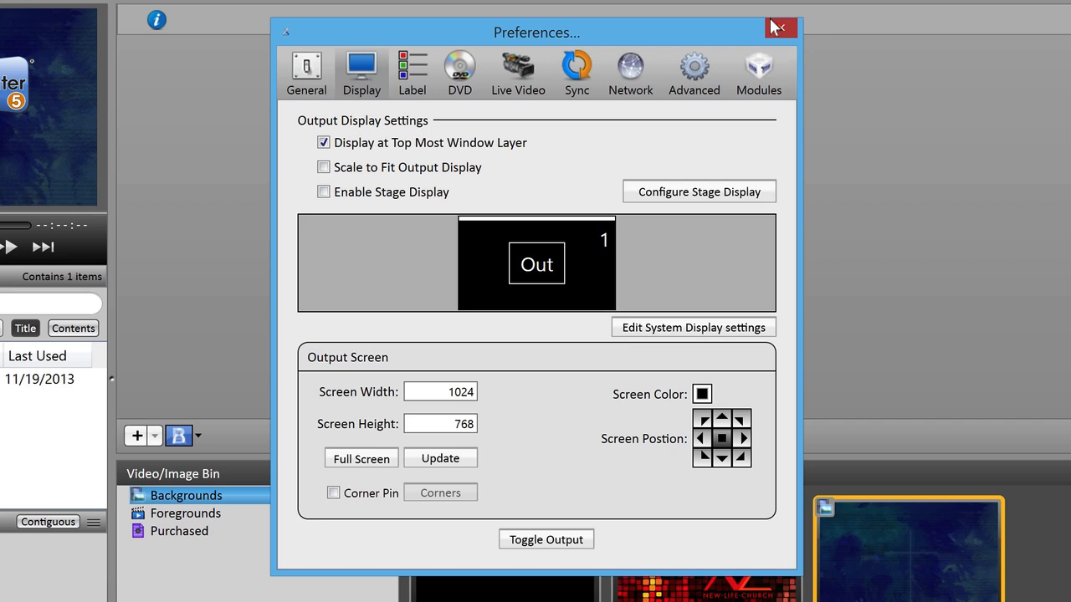
pyautogui.click(780, 27)
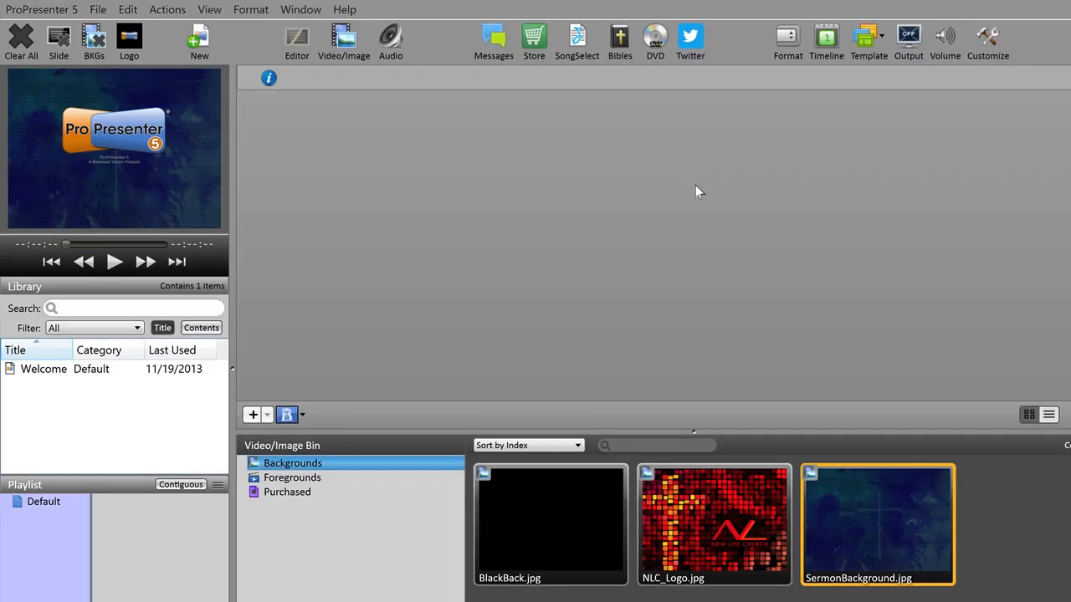